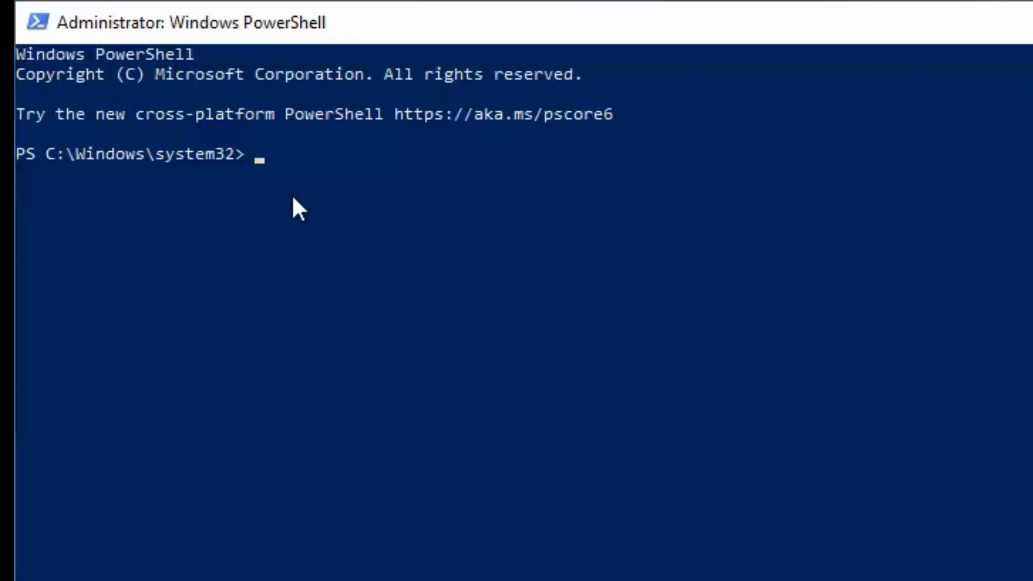
# Ping the router 192.168.88.1 and host 192.168.88.253 from PowerShell, both with 0% loss
pyautogui.write('ping 1')
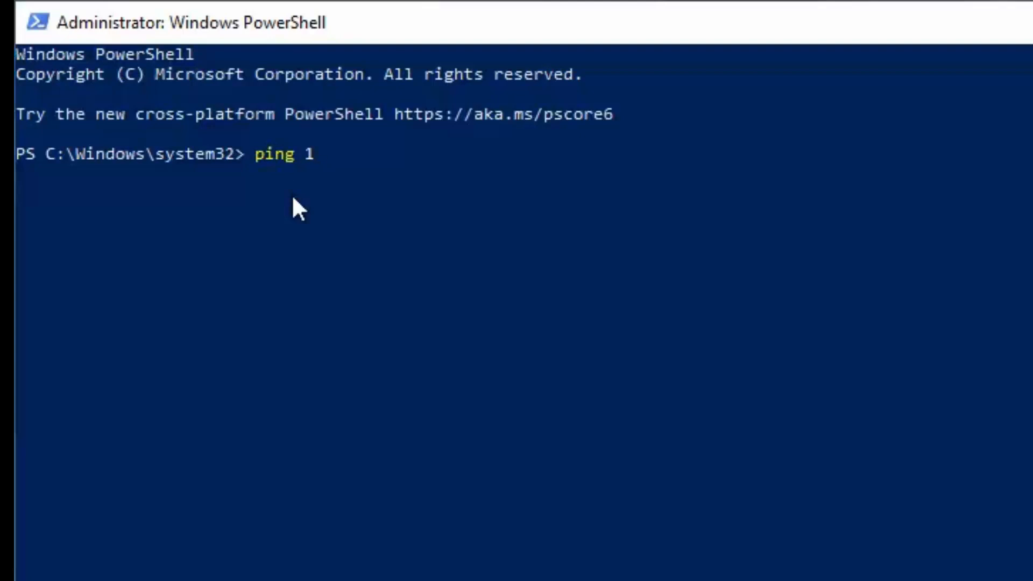
pyautogui.write('92.168.88.1')
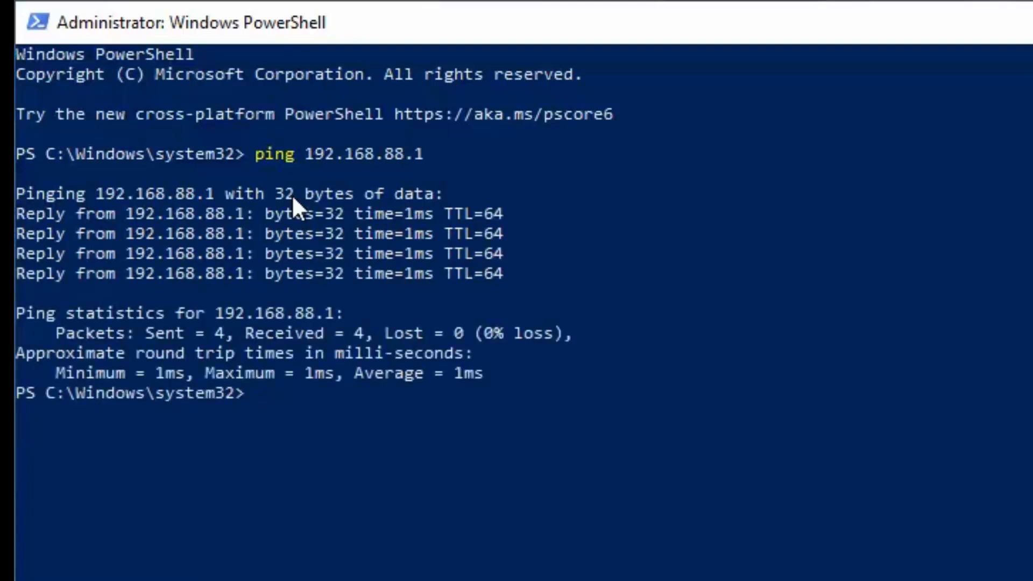
pyautogui.write('ping 192.168.88.1')
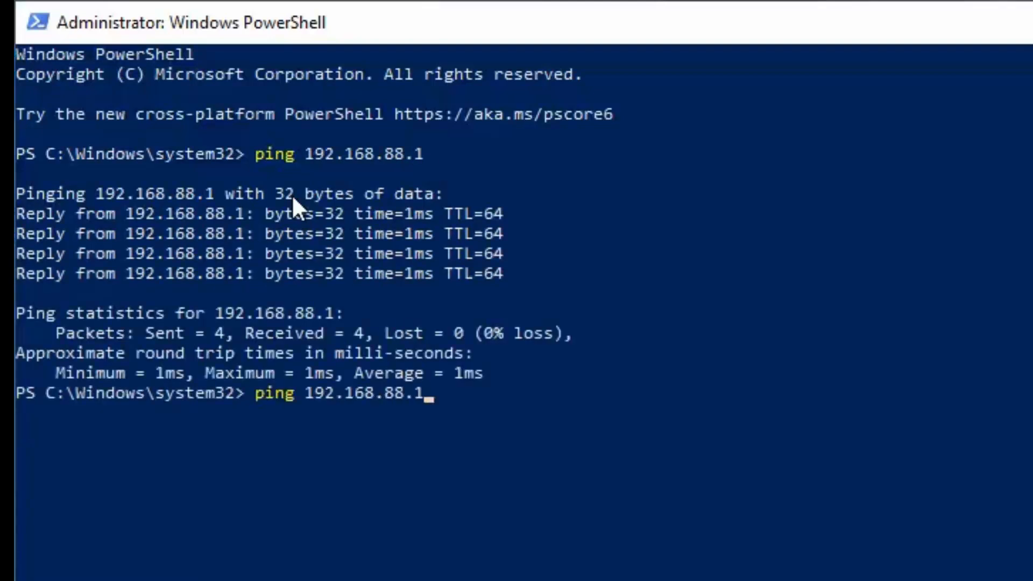
pyautogui.press('Backspace')
pyautogui.write('253')
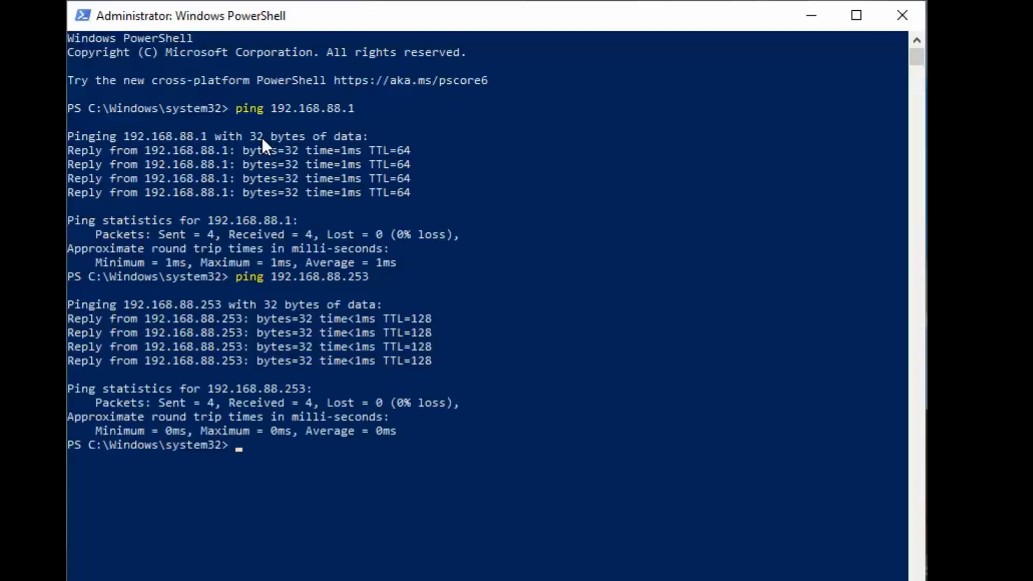
pyautogui.write('ping 192.168.88.253')
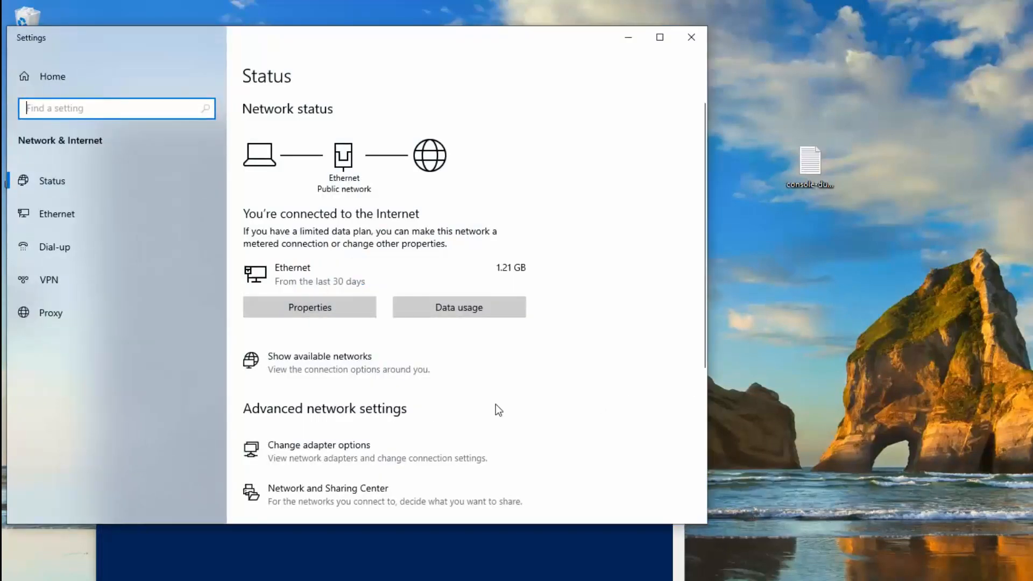
pyautogui.moveTo(309, 307)
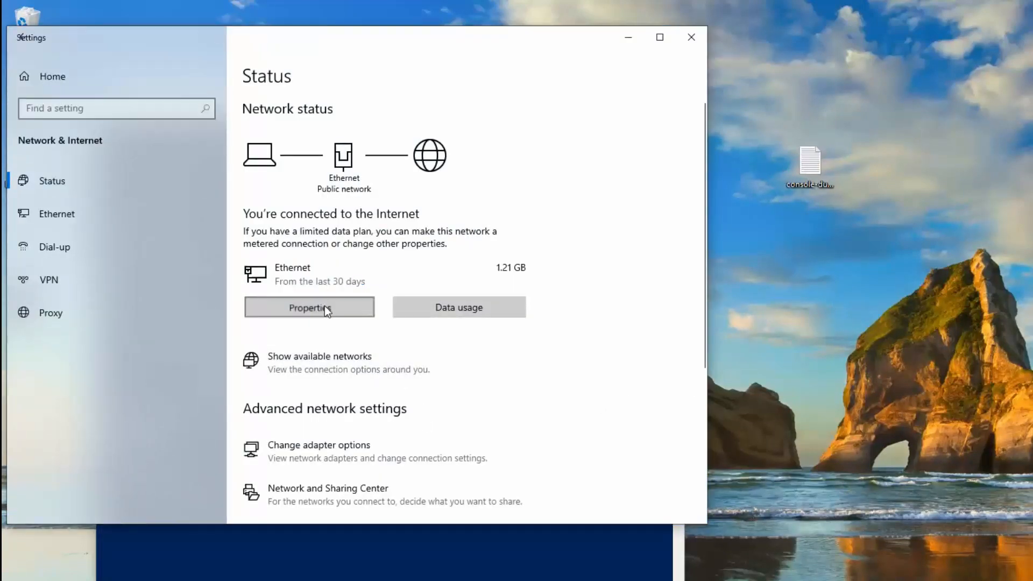
# Set the Ethernet connection's network profile to Private, then close Settings
pyautogui.click(308, 307)
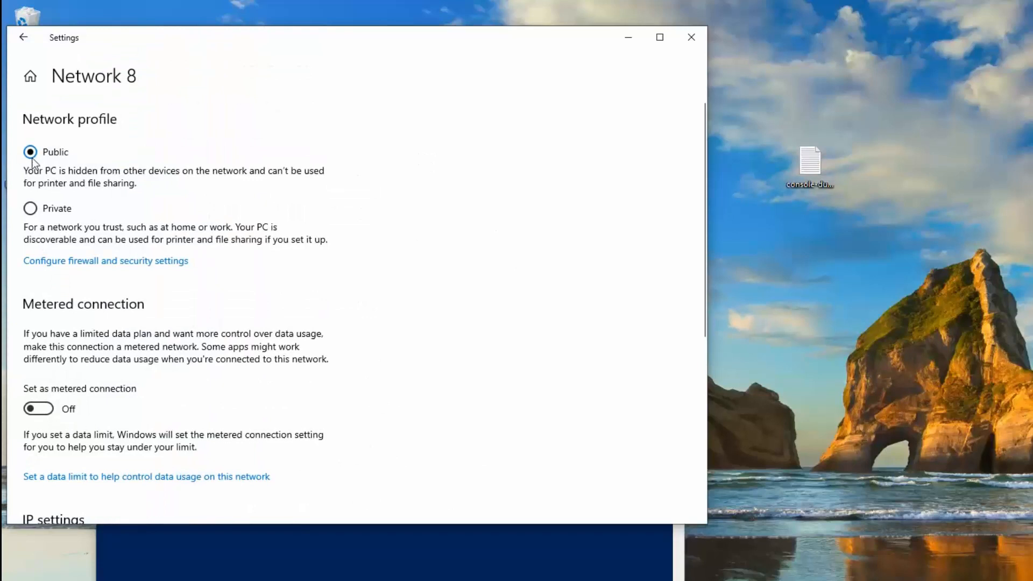
pyautogui.moveTo(152, 183)
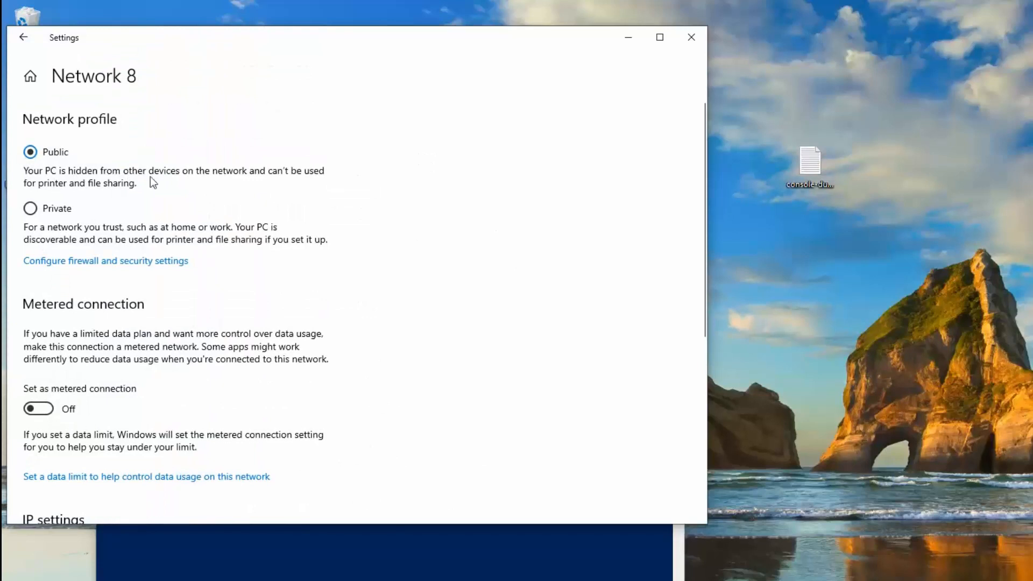
pyautogui.moveTo(315, 185)
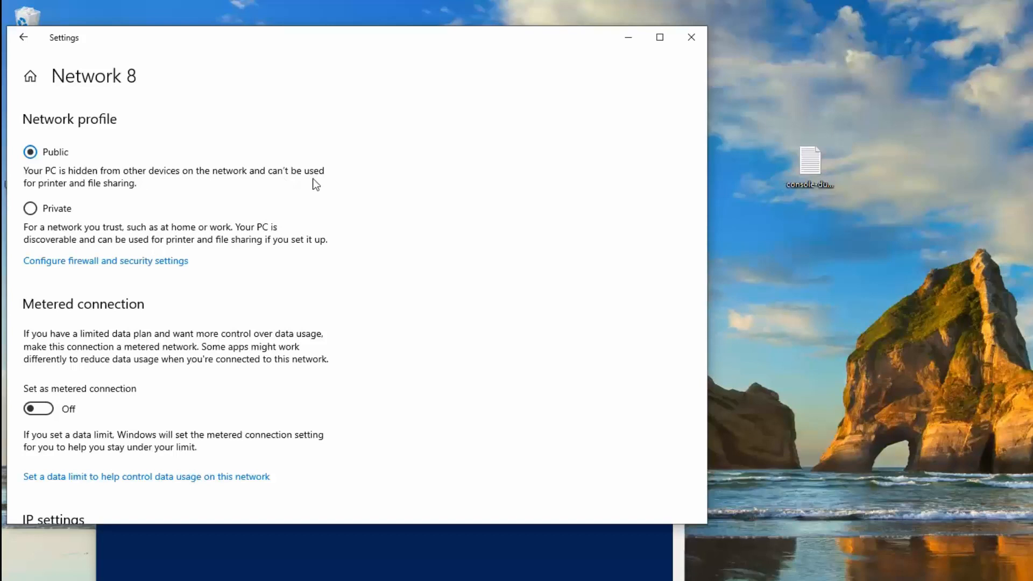
pyautogui.moveTo(109, 233)
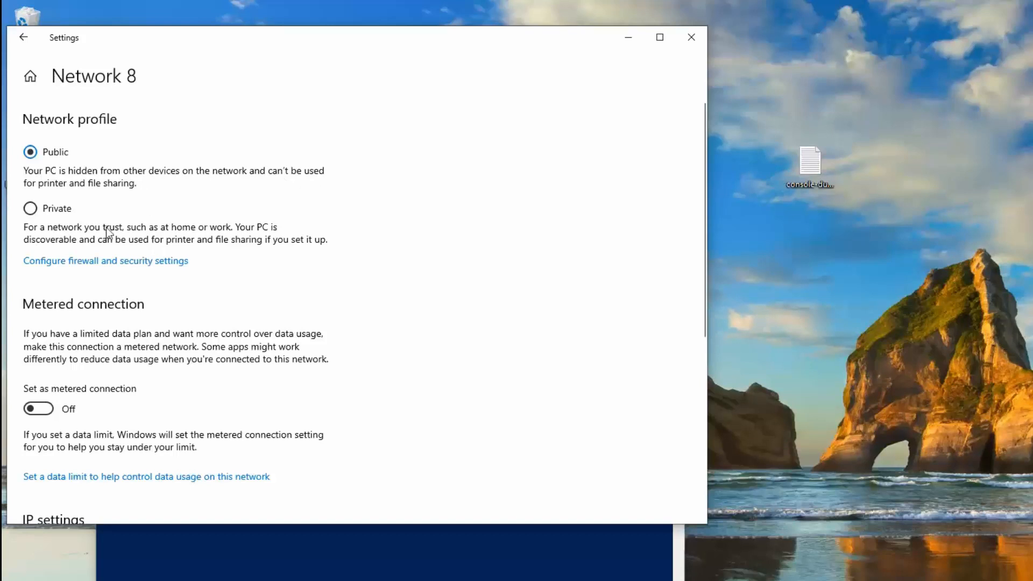
pyautogui.moveTo(284, 255)
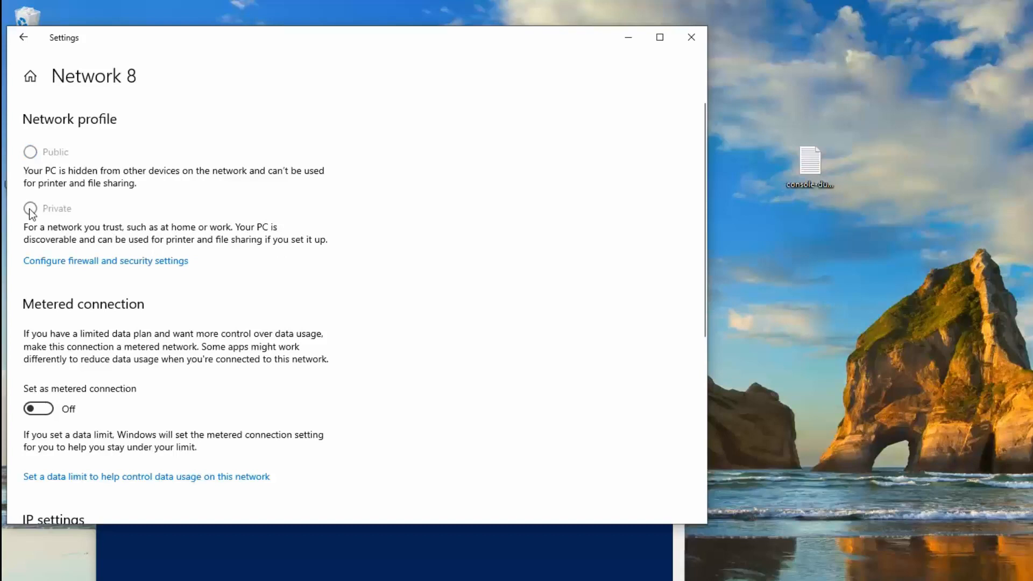
pyautogui.click(30, 208)
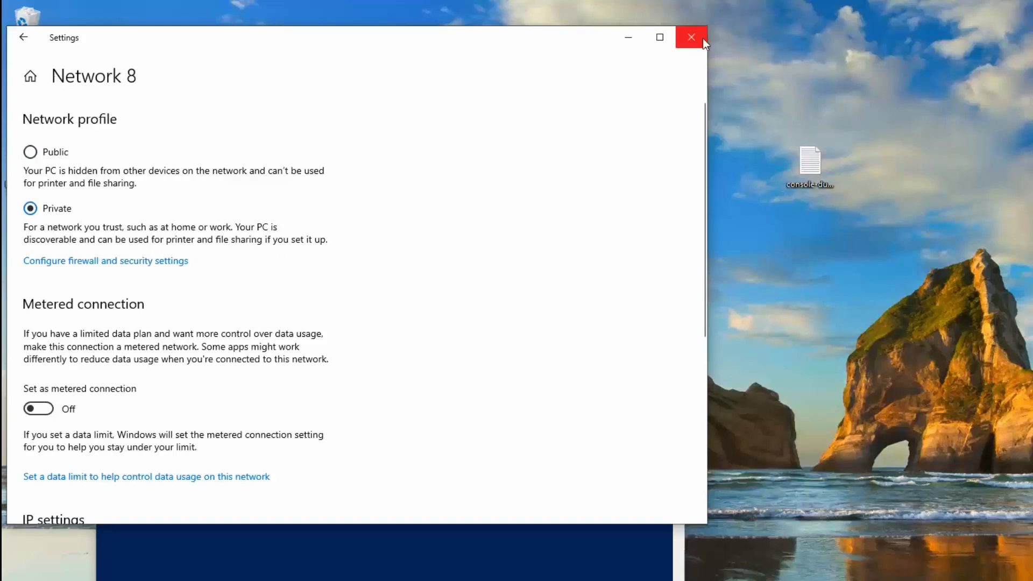
pyautogui.click(690, 38)
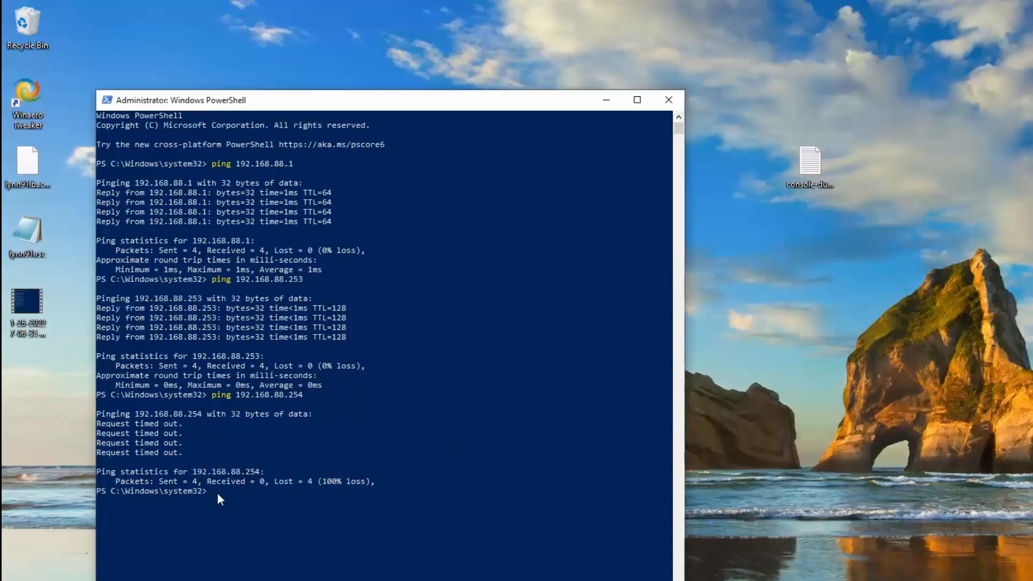
# Rerun ping 192.168.88.254 until it returns four replies
pyautogui.press('Return')
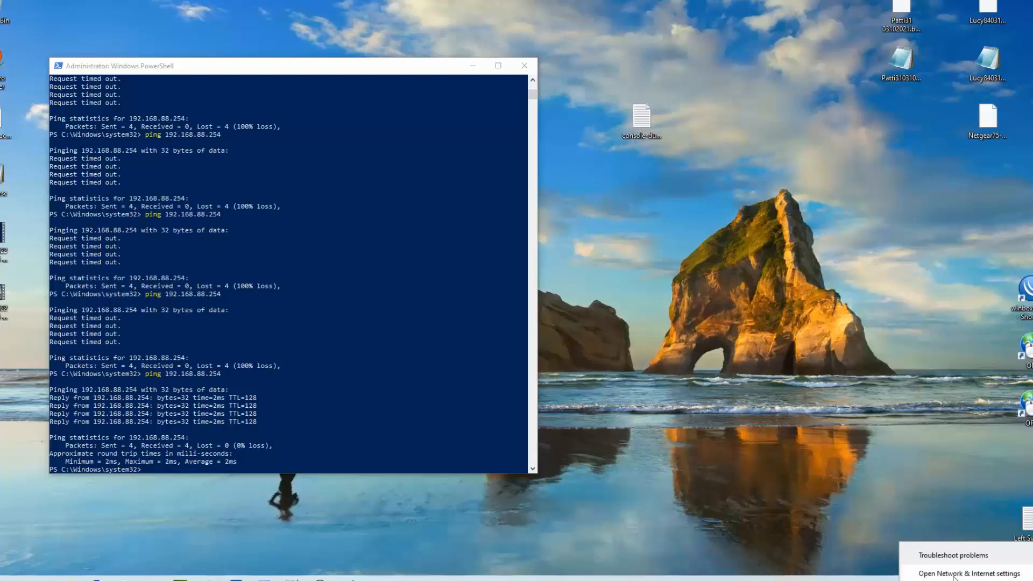
# Under All Networks, enable public folder sharing, disable password-protected sharing, and save changes
pyautogui.click(968, 573)
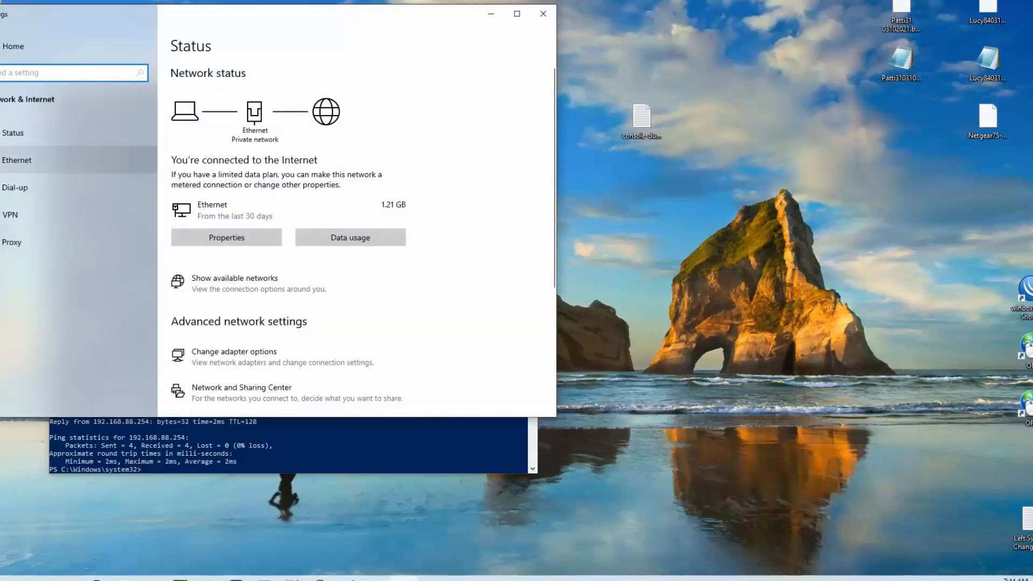
pyautogui.click(16, 159)
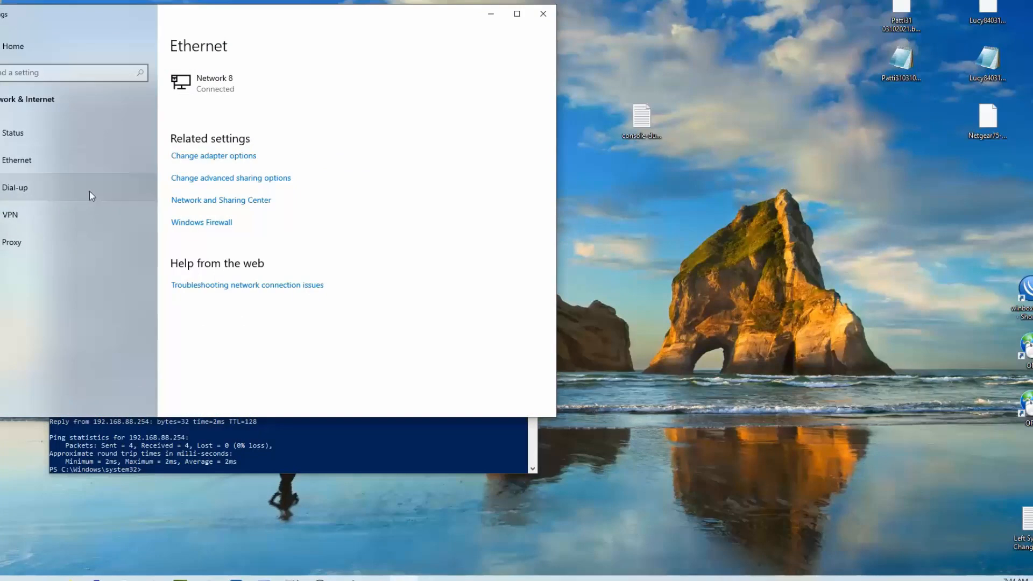
pyautogui.moveTo(238, 182)
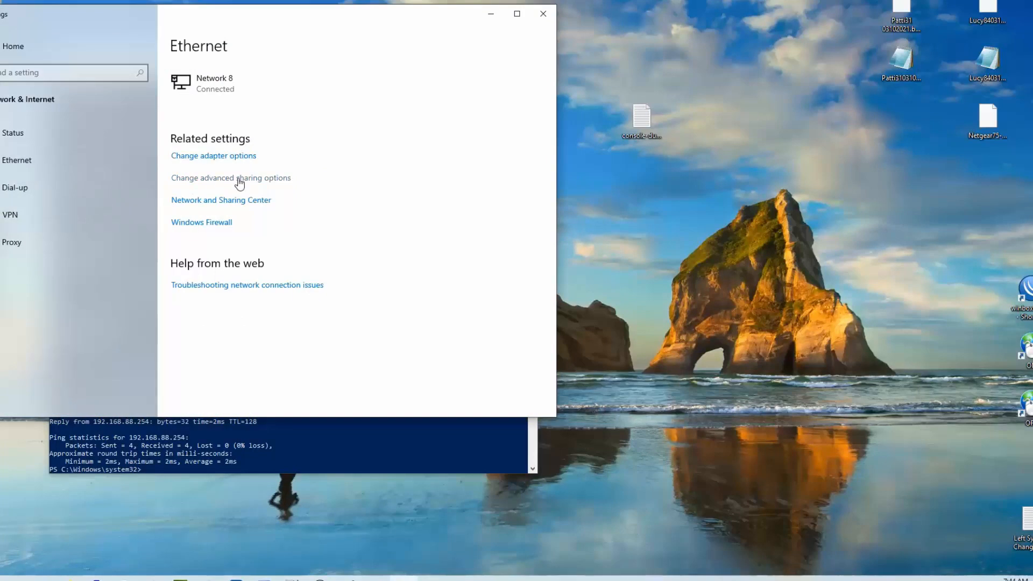
pyautogui.click(230, 177)
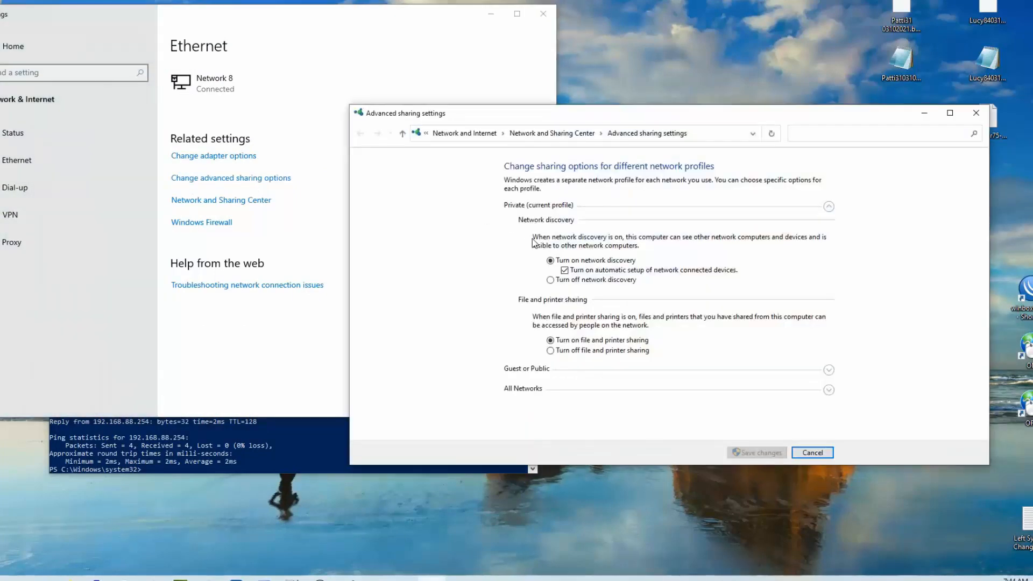
pyautogui.moveTo(525, 210)
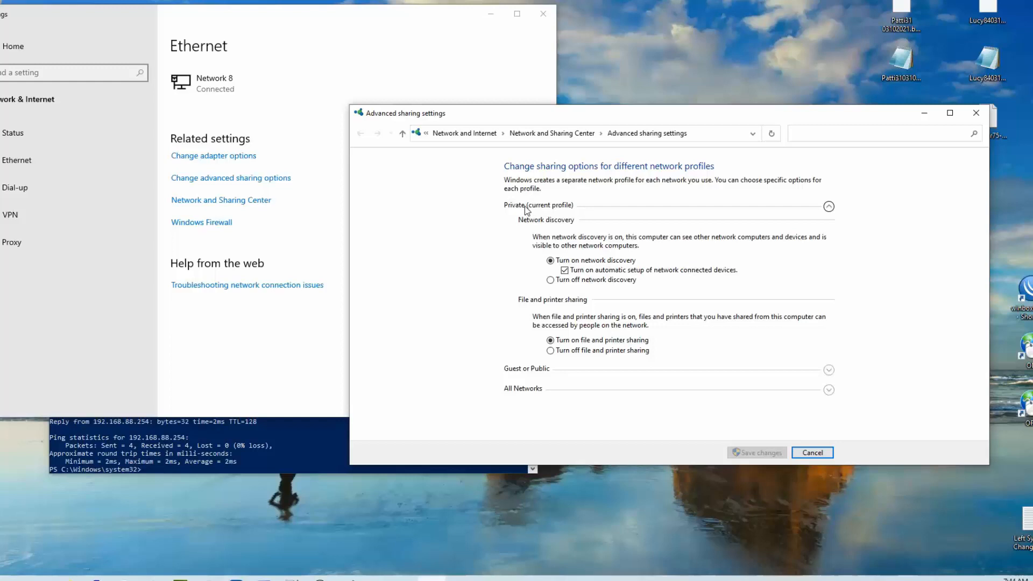
pyautogui.moveTo(550, 261)
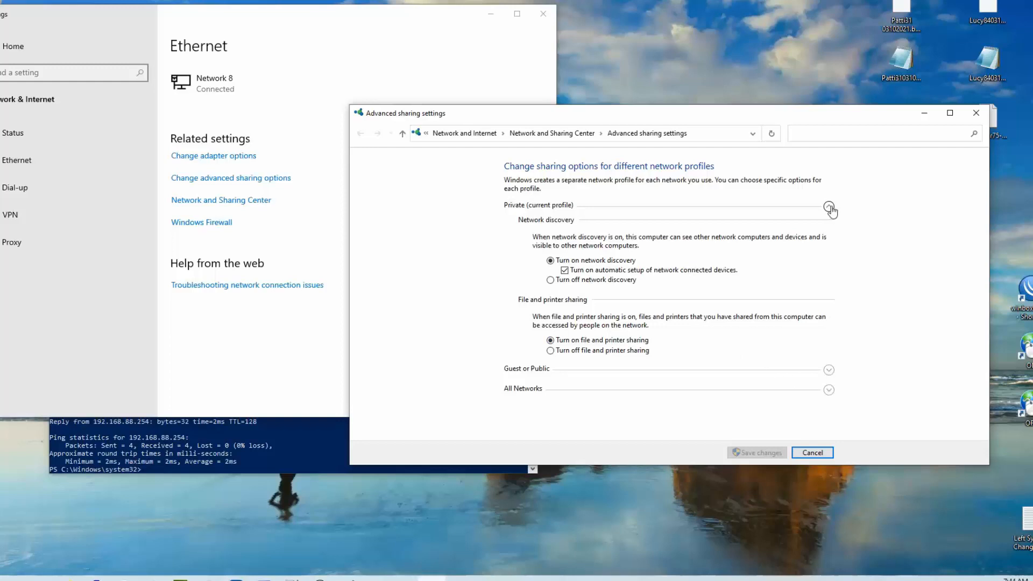
pyautogui.click(829, 205)
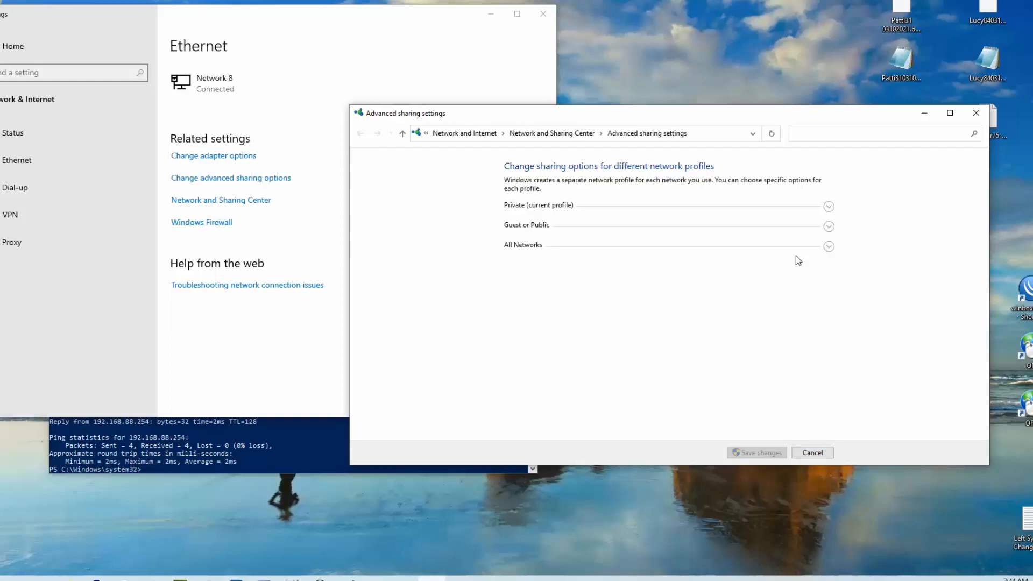
pyautogui.click(828, 246)
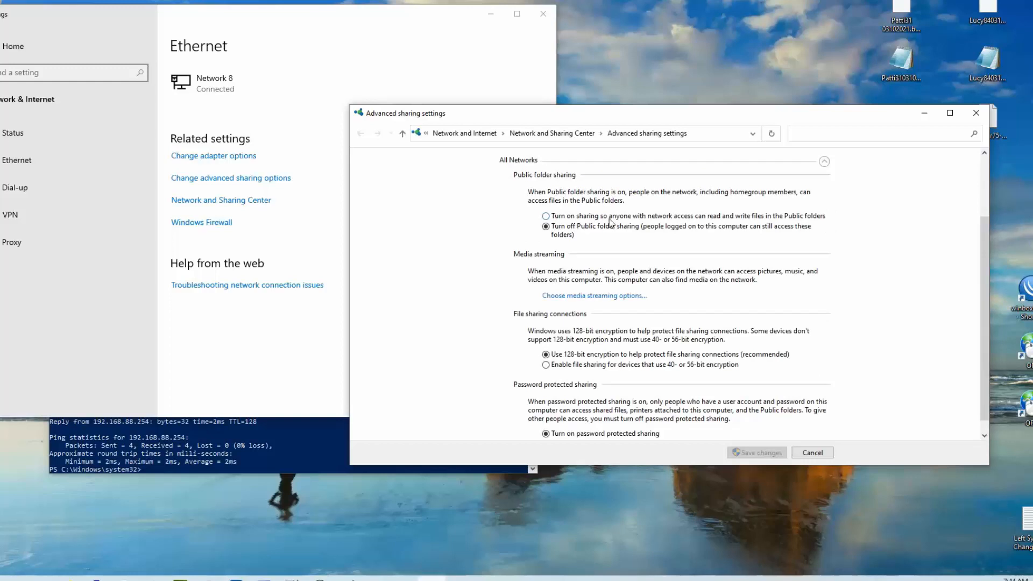
pyautogui.click(546, 217)
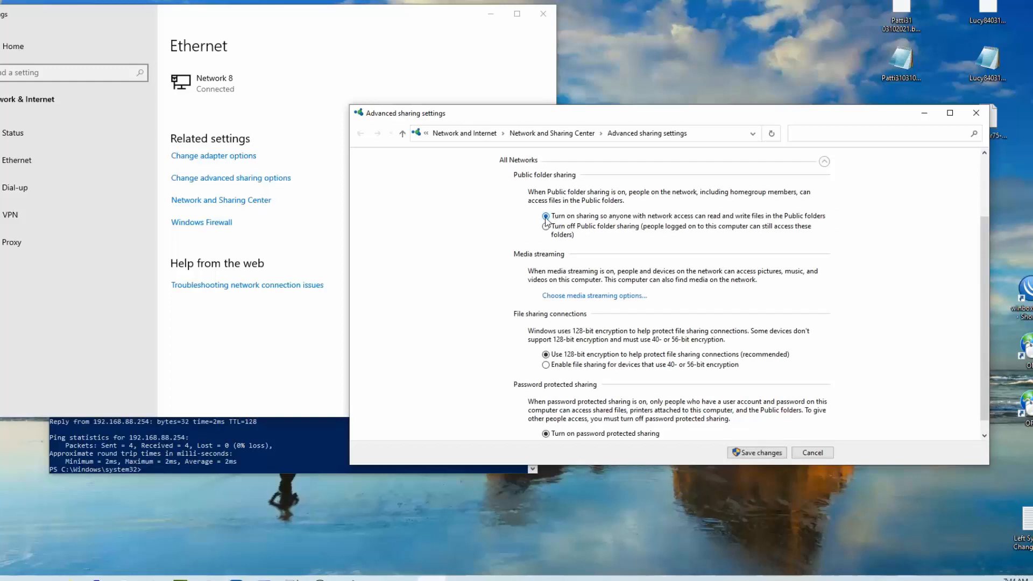
pyautogui.scroll(-3)
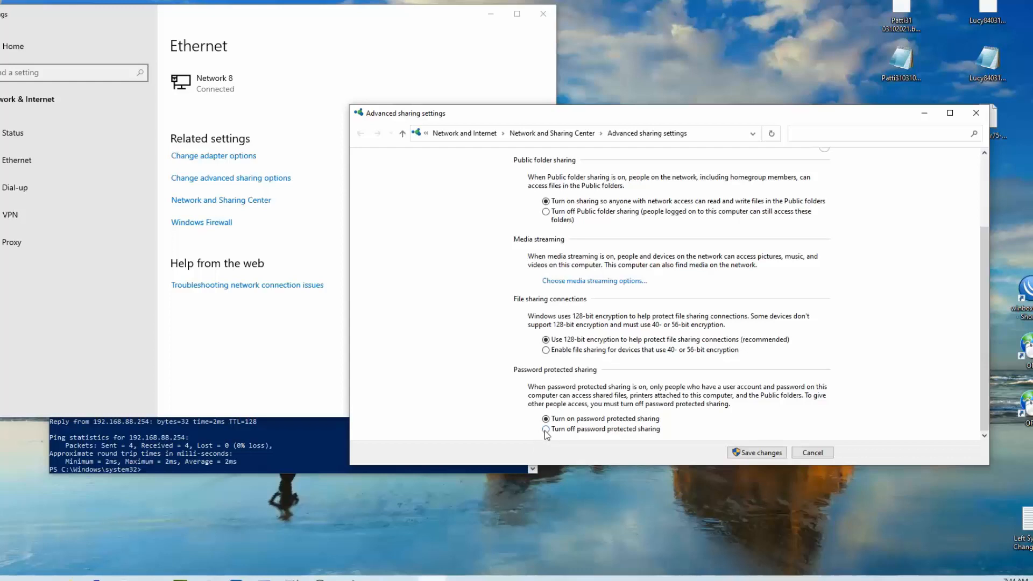
pyautogui.click(545, 428)
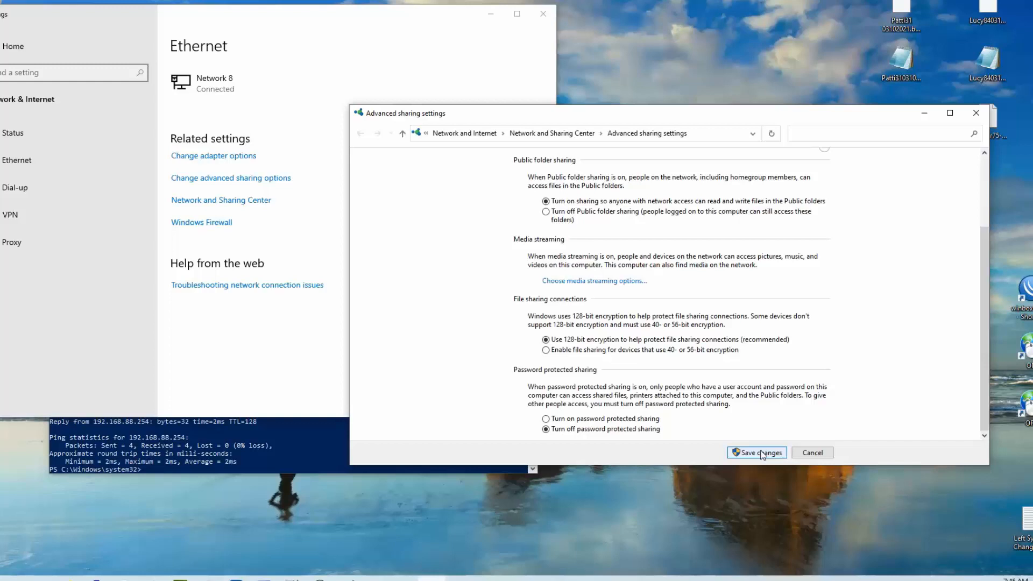
pyautogui.click(756, 452)
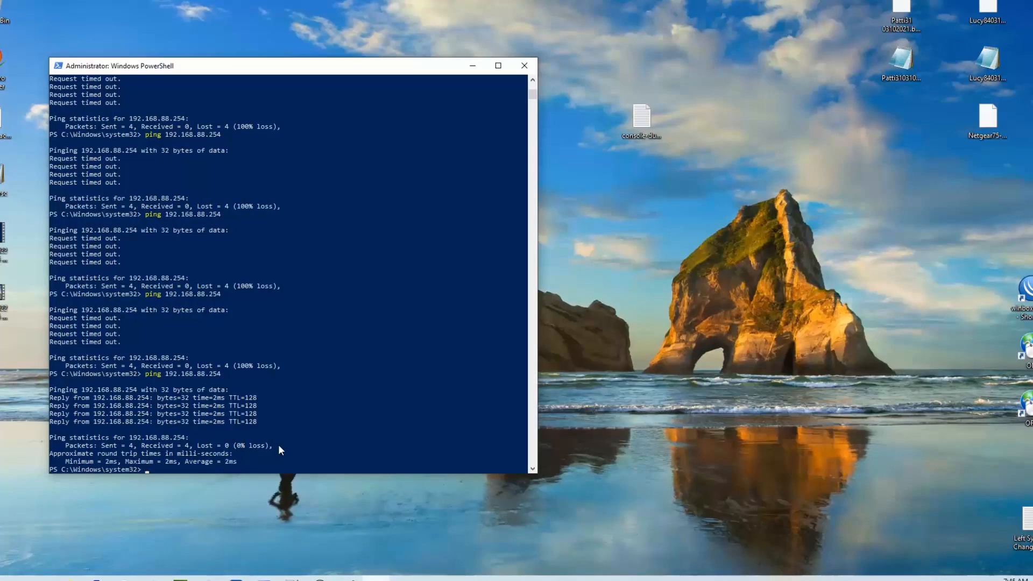
# Run ping 192.168.88.254 again and get four replies with no loss
pyautogui.write('ping 192.168.88.254')
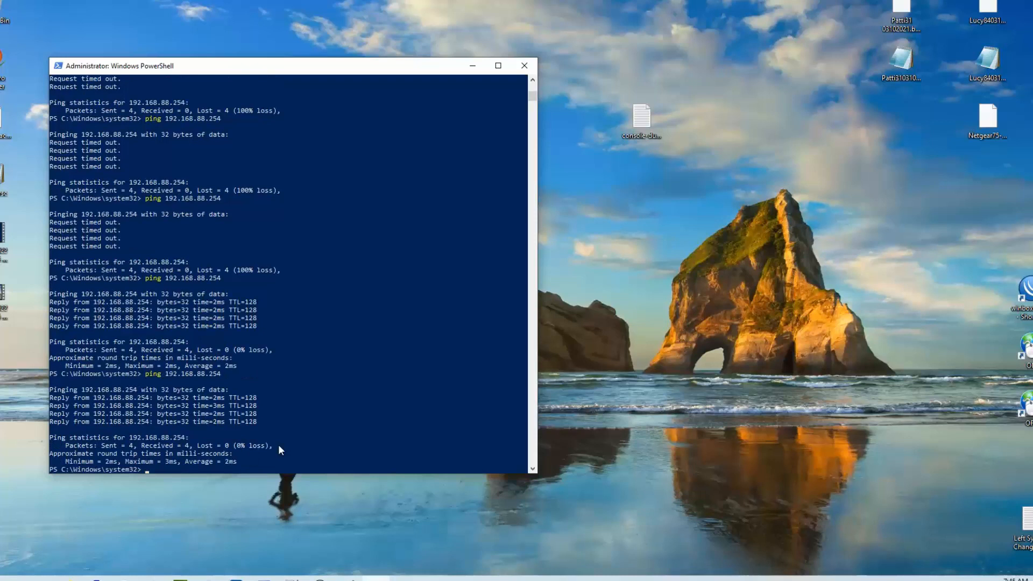
pyautogui.moveTo(335, 191)
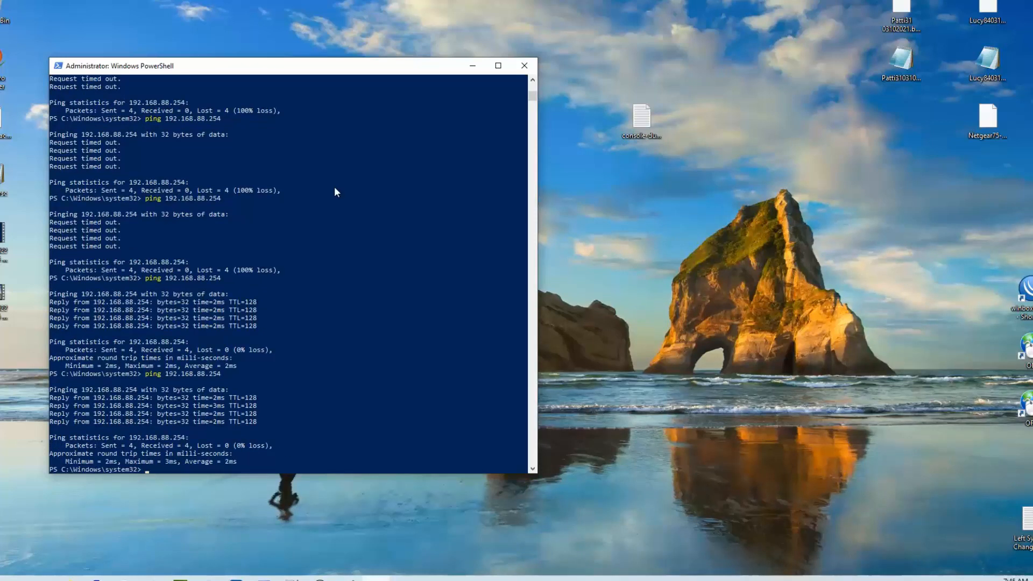
pyautogui.moveTo(350, 151)
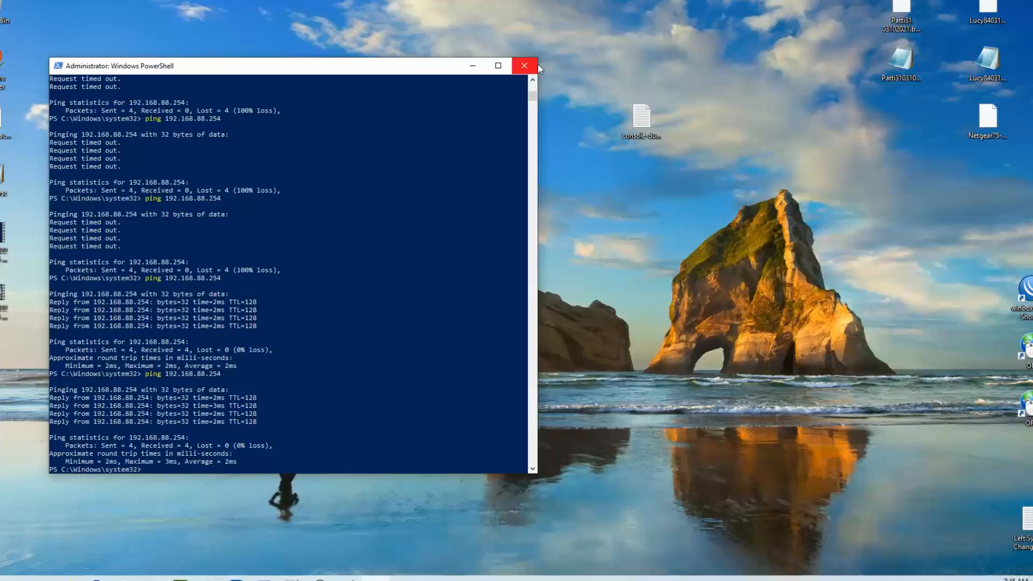
# Close PowerShell, disable the drop-all-inputs test rule, and enable the drop-all-outputs rule
pyautogui.click(524, 65)
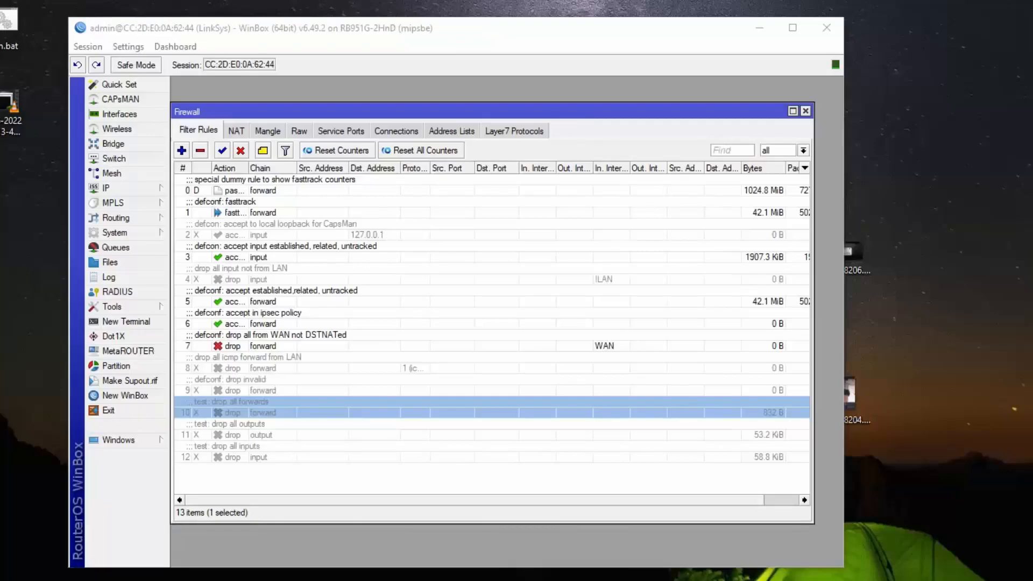
pyautogui.moveTo(195, 459)
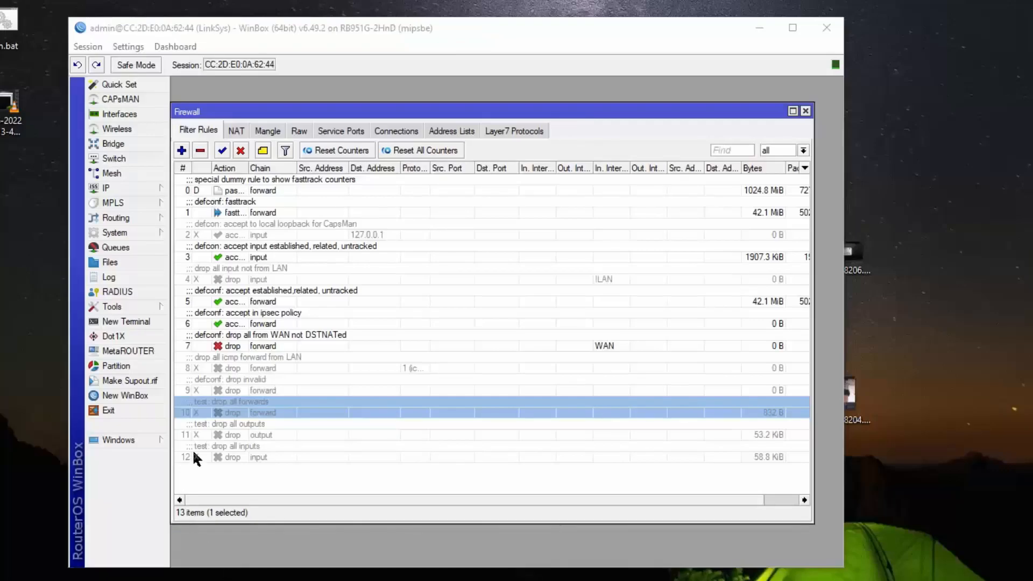
pyautogui.moveTo(219, 414)
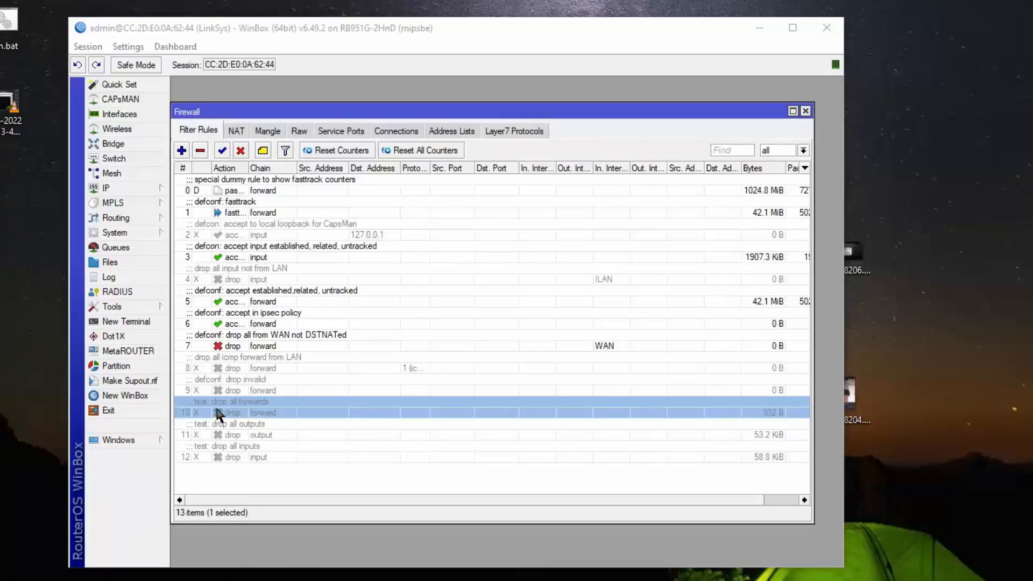
pyautogui.moveTo(244, 410)
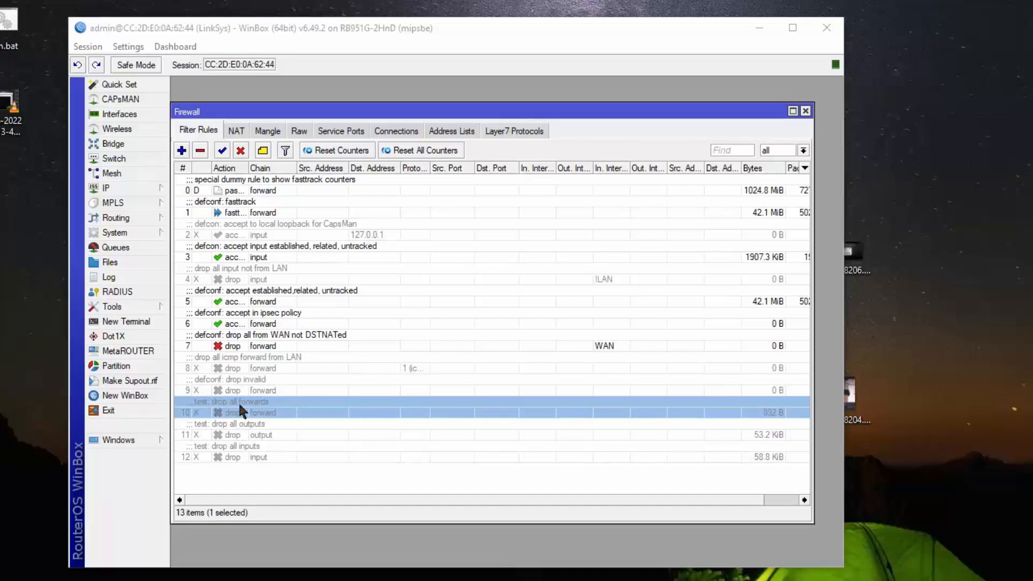
pyautogui.moveTo(256, 429)
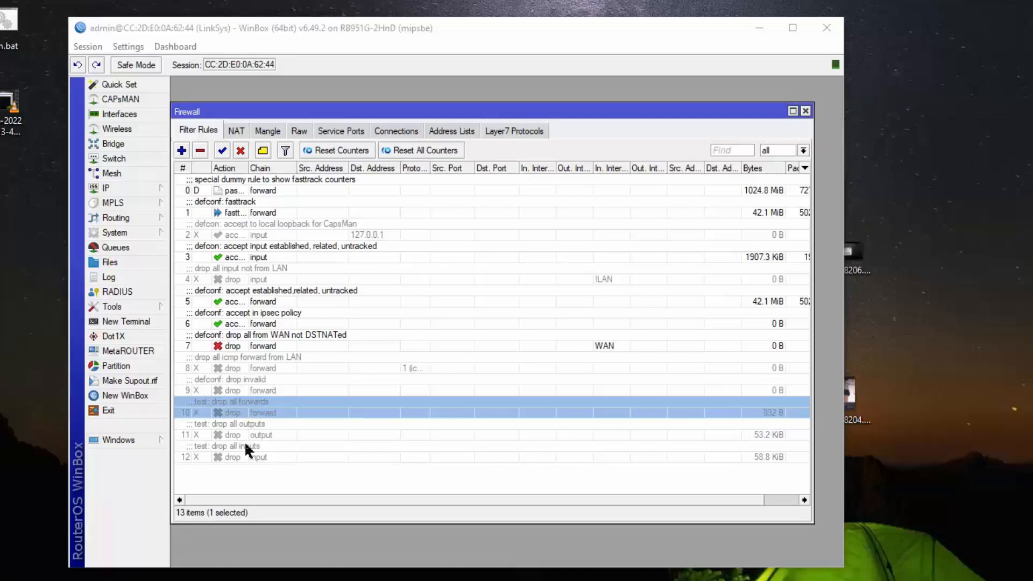
pyautogui.moveTo(226, 463)
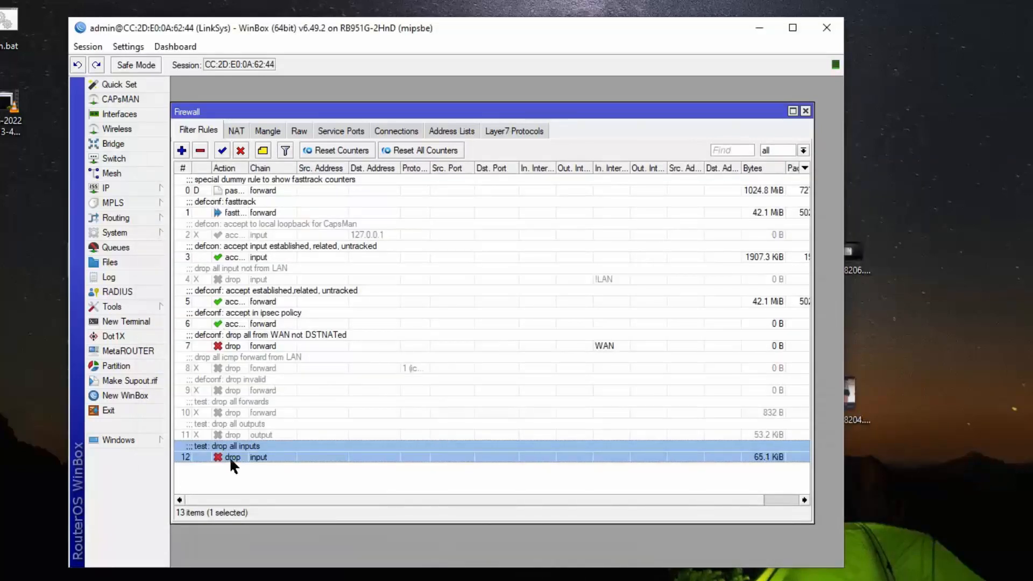
pyautogui.moveTo(201, 461)
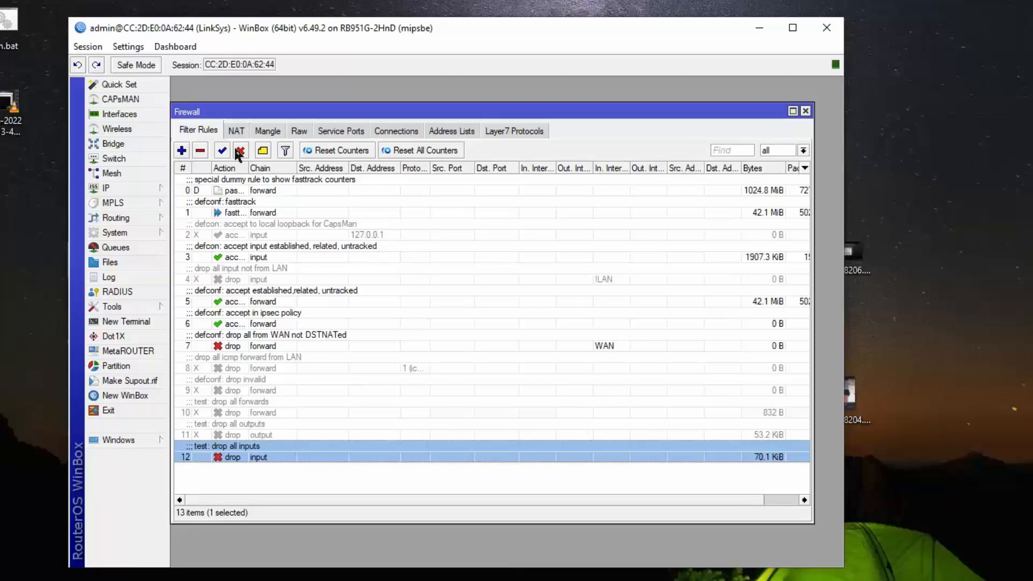
pyautogui.click(240, 150)
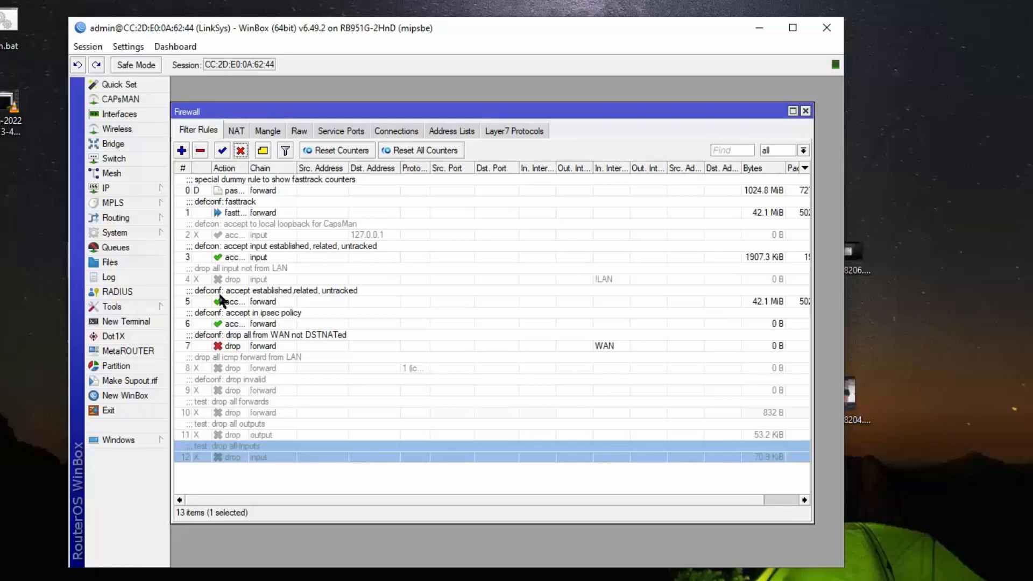
pyautogui.moveTo(206, 440)
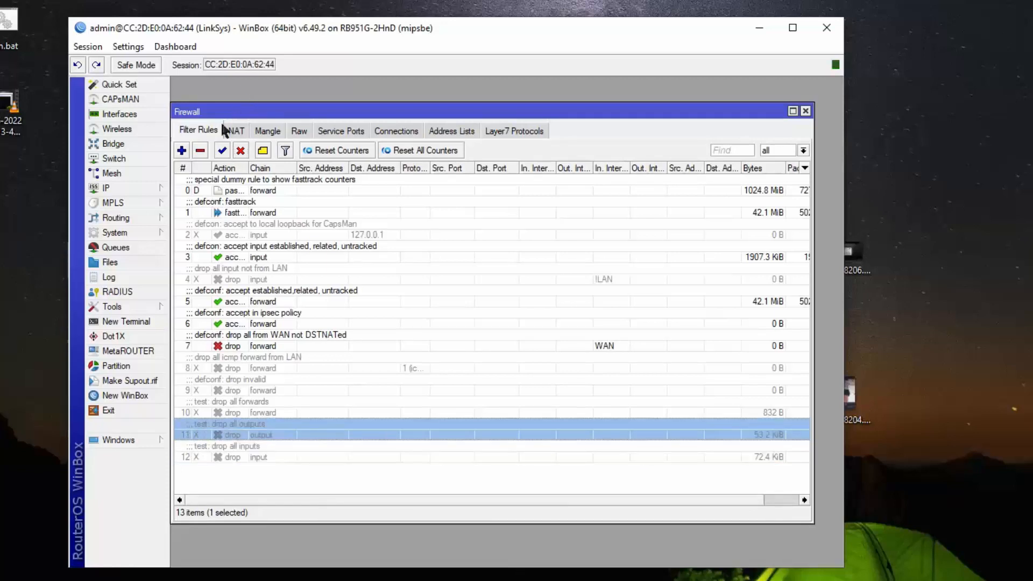
pyautogui.click(222, 150)
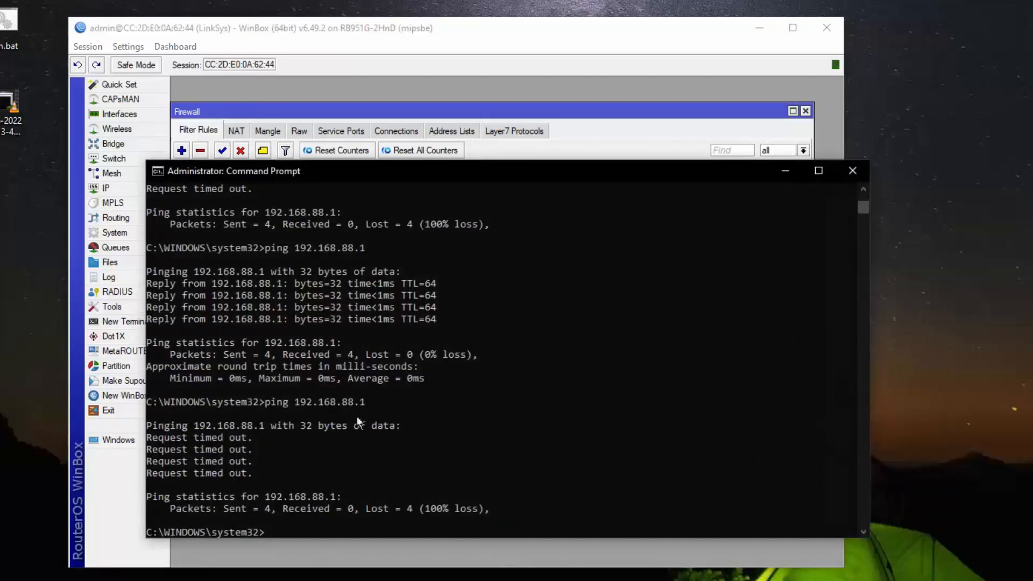
# Ping 192.168.88.1 repeatedly from Command Prompt, getting only timeouts
pyautogui.write('ping 192.168.88.1')
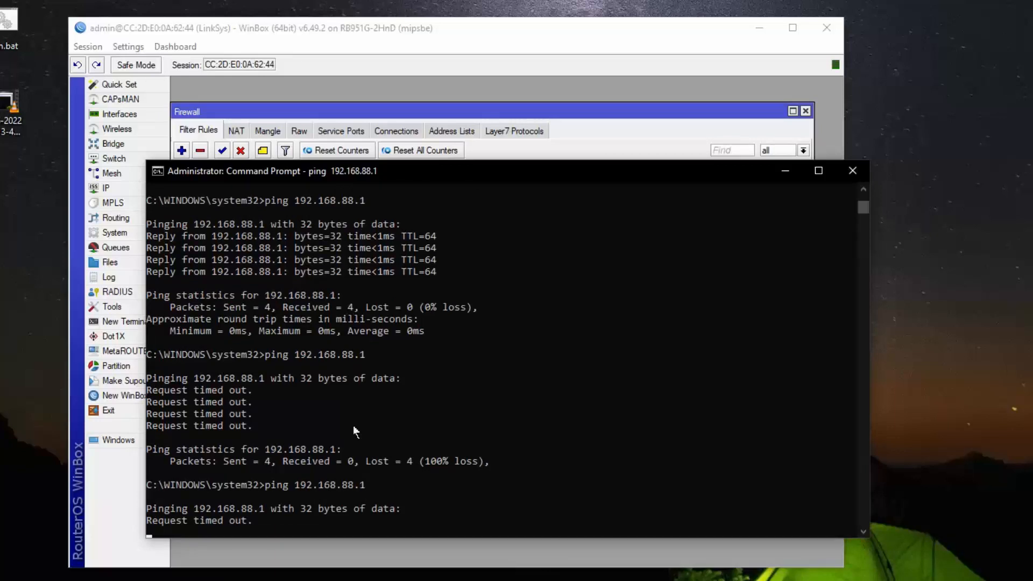
pyautogui.scroll(-3)
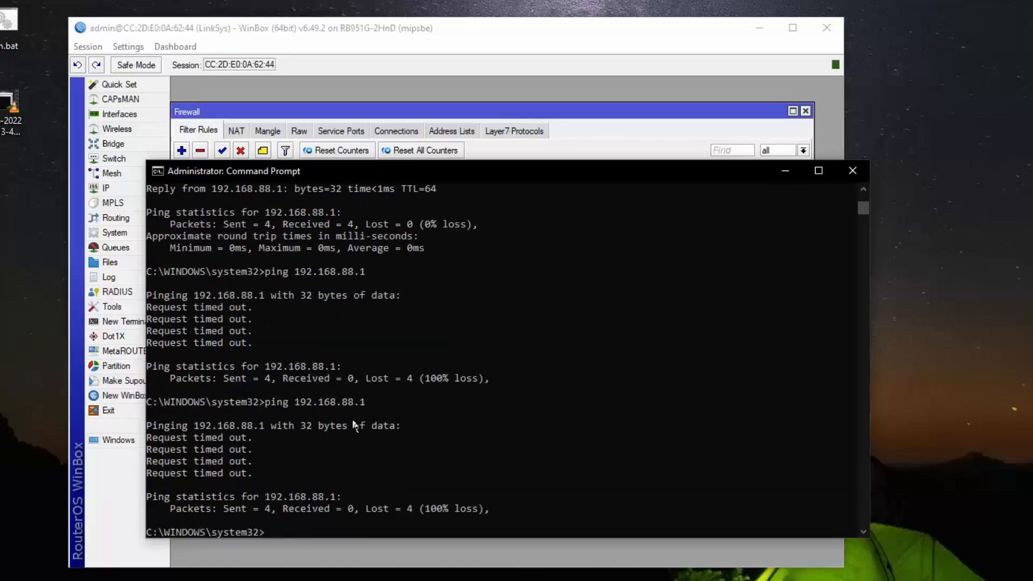
pyautogui.write('ping 192.168.88.1')
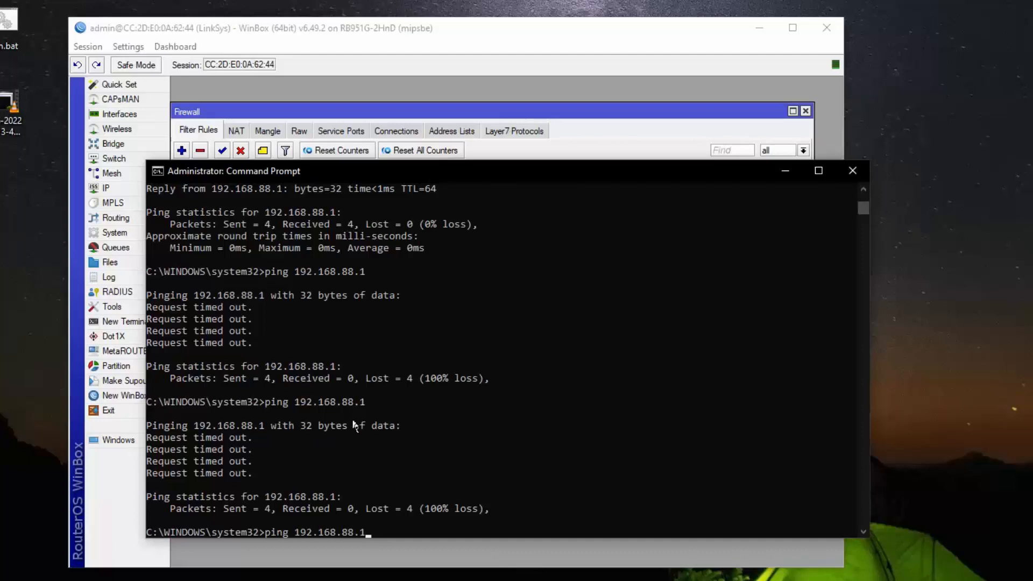
pyautogui.write('2')
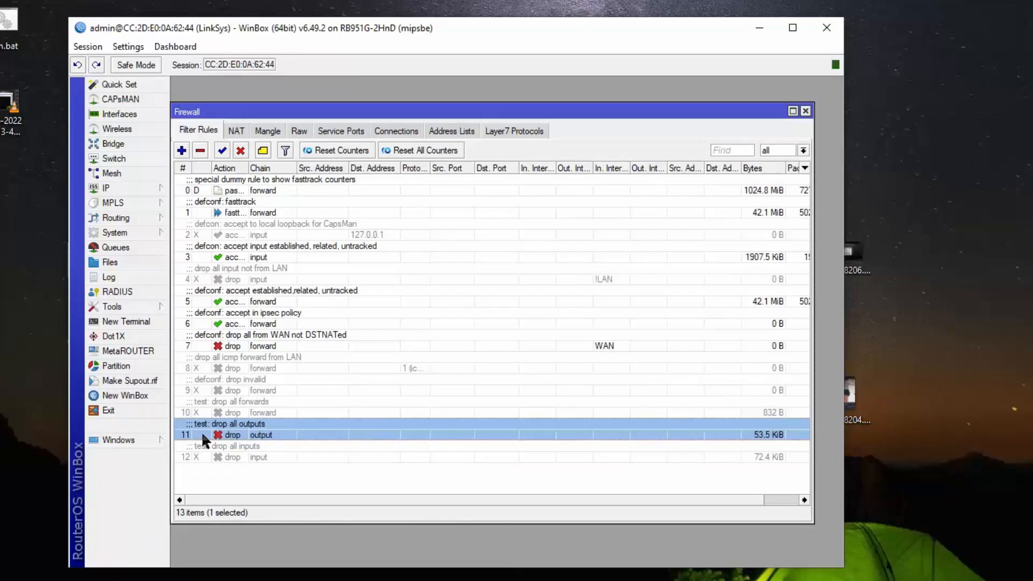
# Select the drop-all-outputs rule and check that pings to 192.168.88.253 still succeed
pyautogui.click(240, 150)
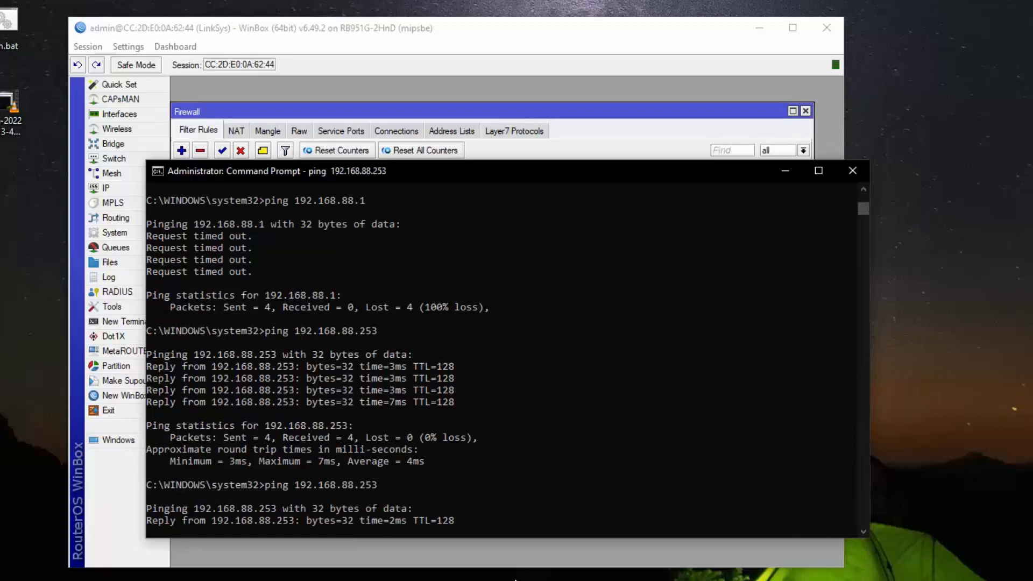
pyautogui.scroll(-3)
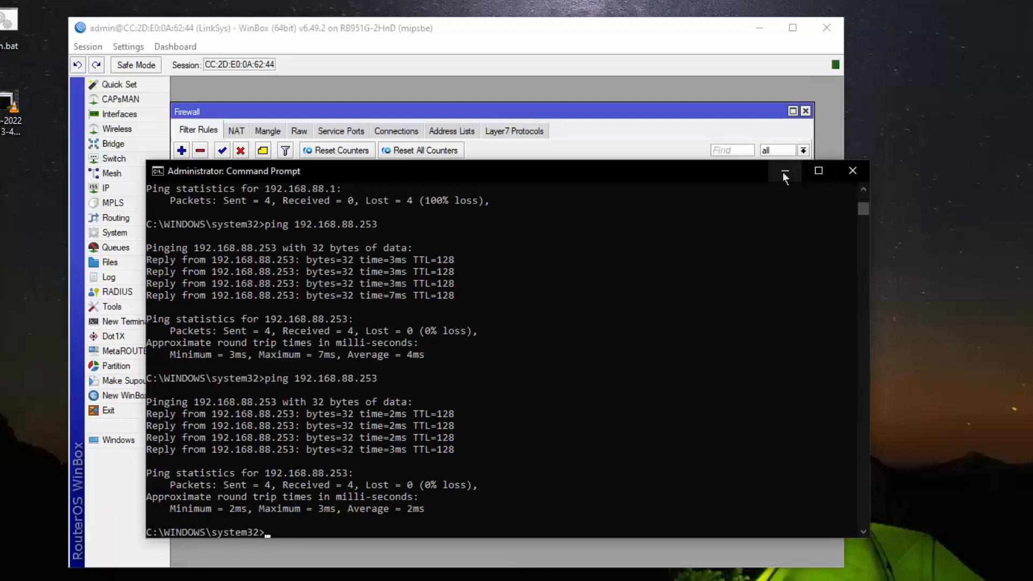
# Minimize Command Prompt and enable rule 10, 'test: drop all forwards'
pyautogui.click(783, 170)
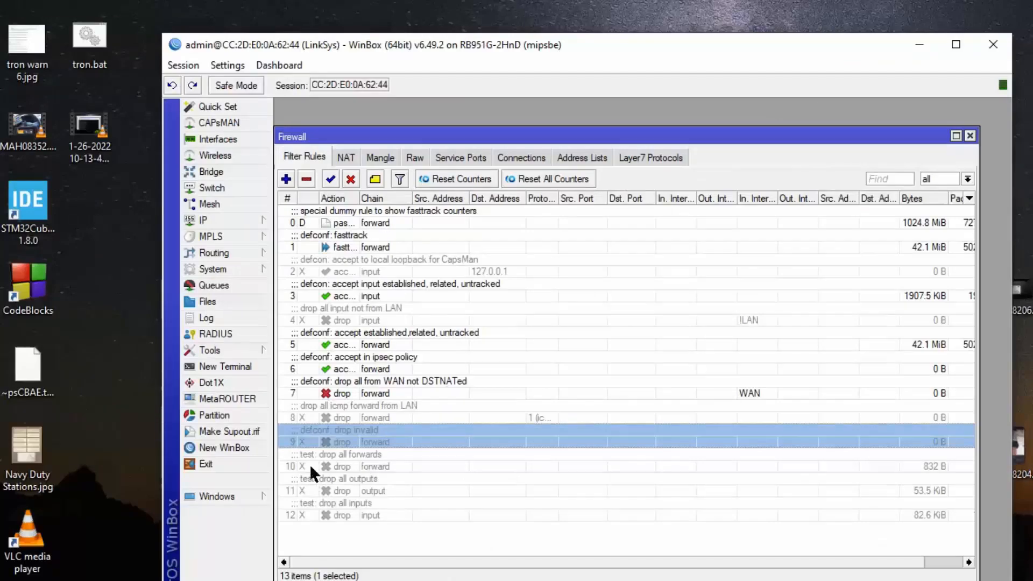
pyautogui.moveTo(302, 466)
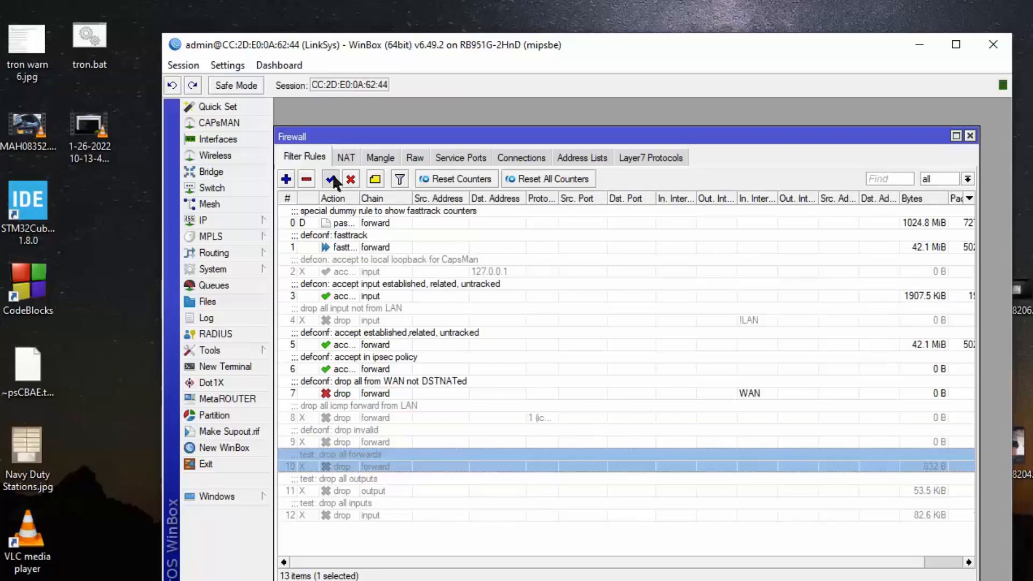
pyautogui.click(330, 179)
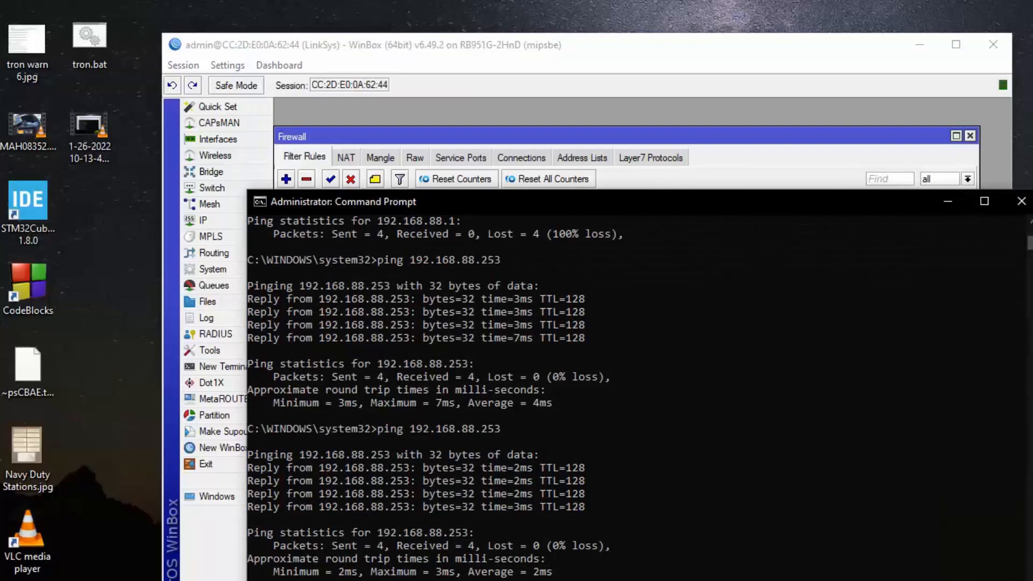
pyautogui.scroll(-3)
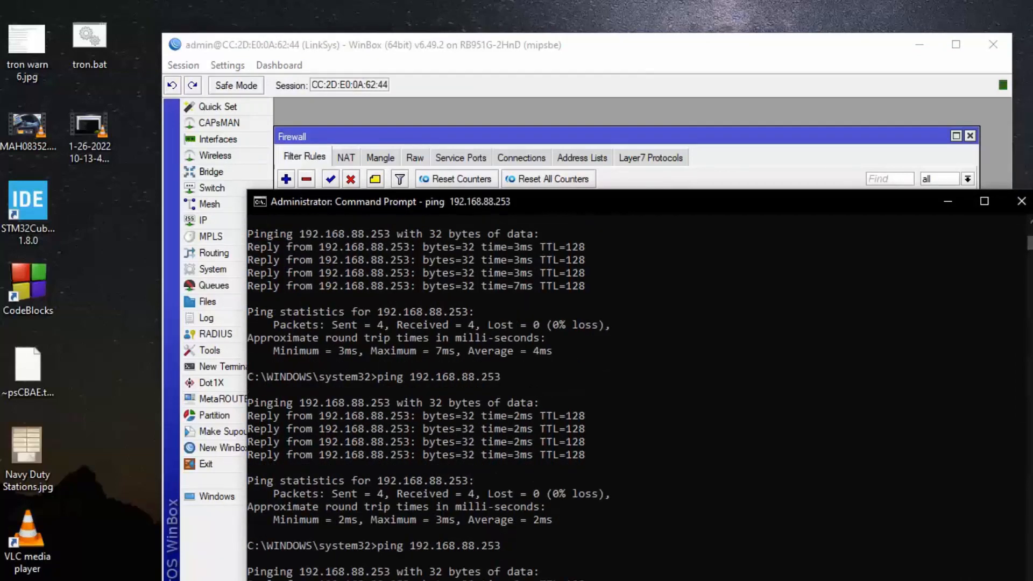
pyautogui.scroll(-3)
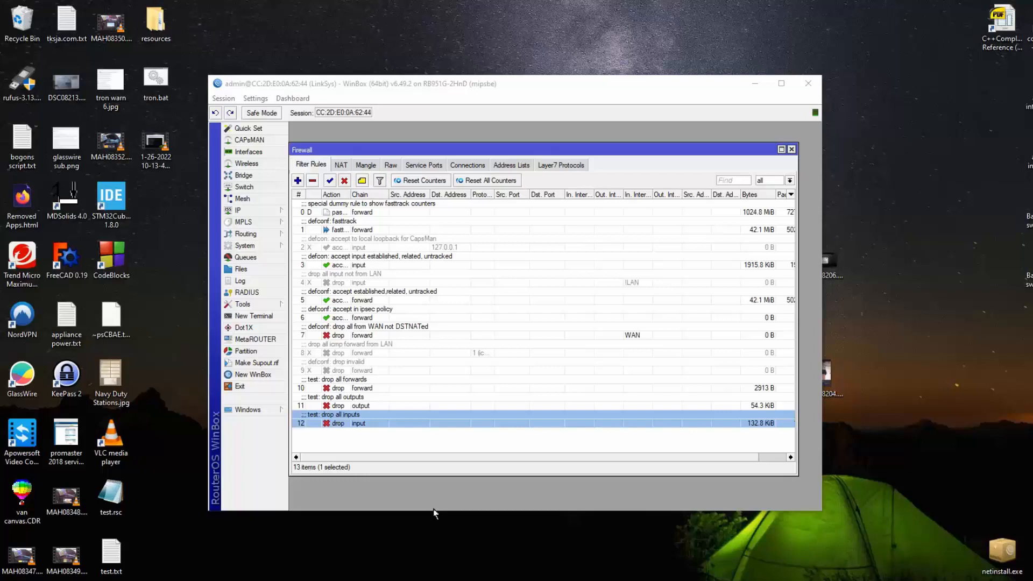
pyautogui.moveTo(320, 445)
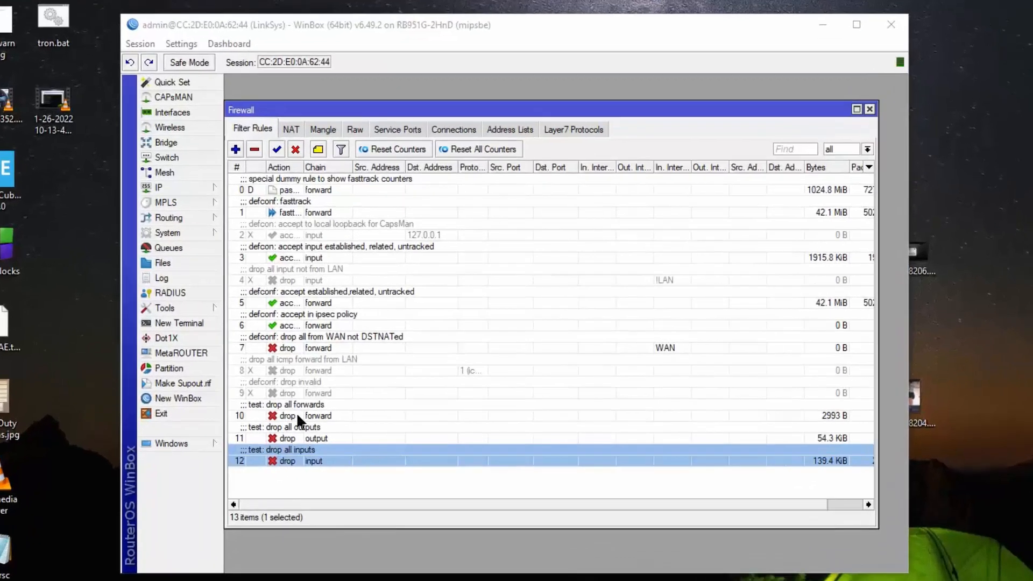
pyautogui.moveTo(338, 474)
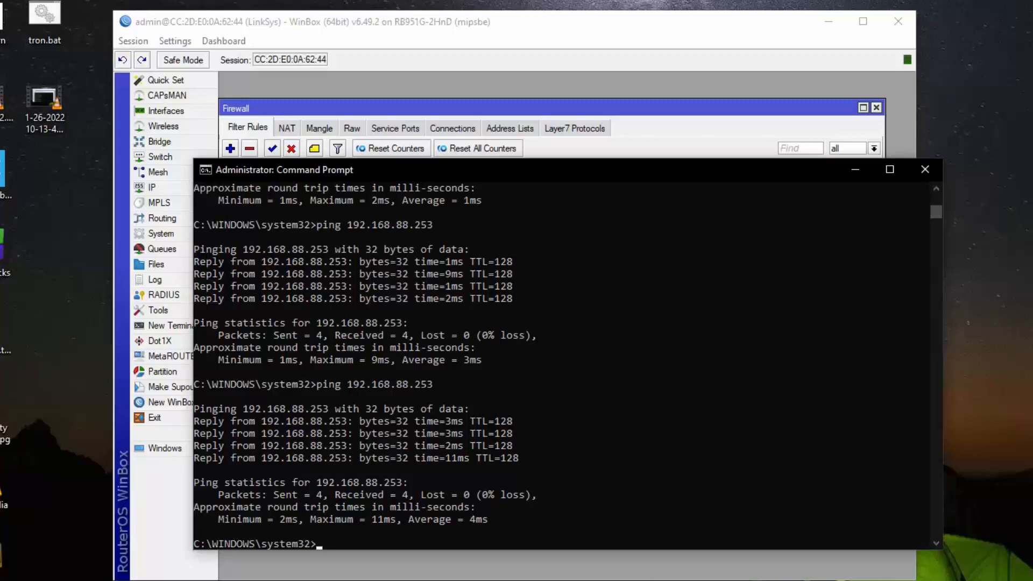
pyautogui.moveTo(348, 572)
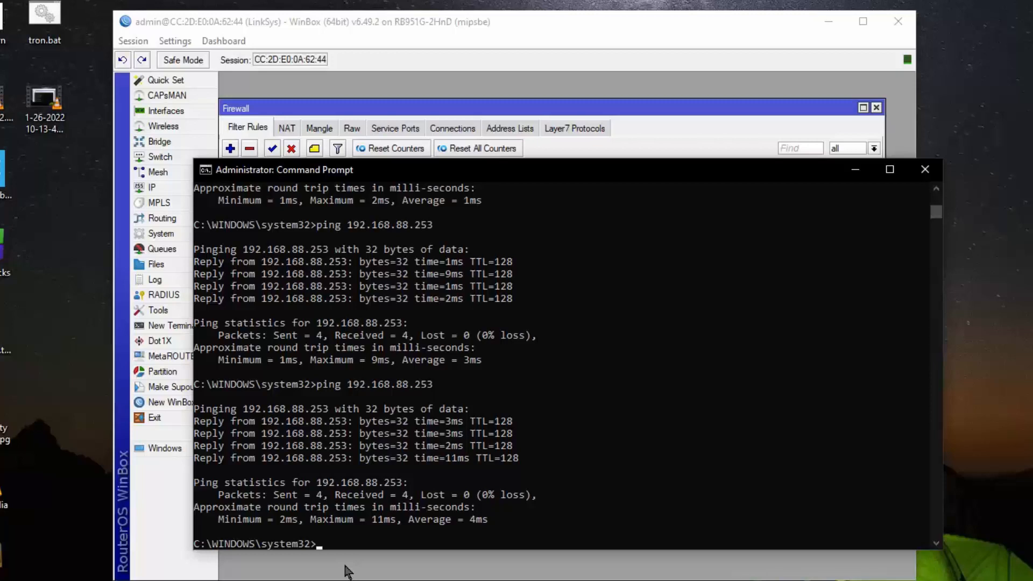
# Type a ping to 192.168.88.25 in Command Prompt
pyautogui.write('ping 192.168.88.25')
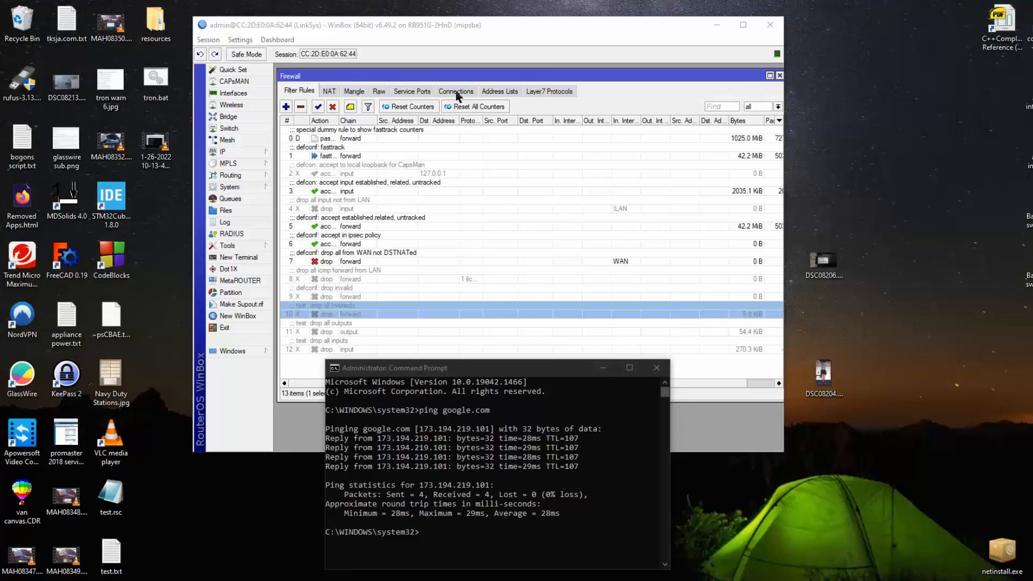
pyautogui.click(454, 90)
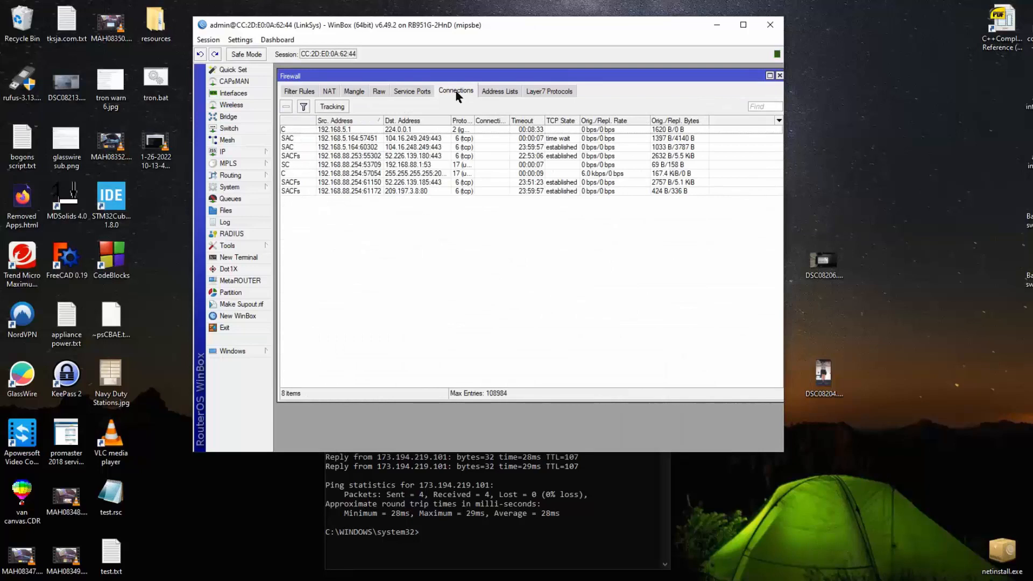
pyautogui.moveTo(424, 170)
pyautogui.write('ping google.com')
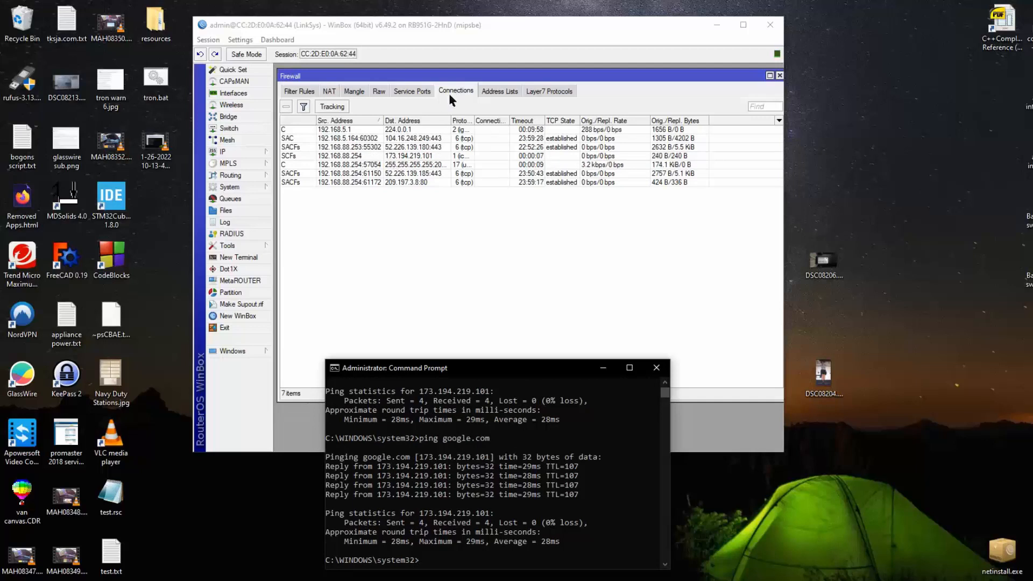
pyautogui.moveTo(428, 160)
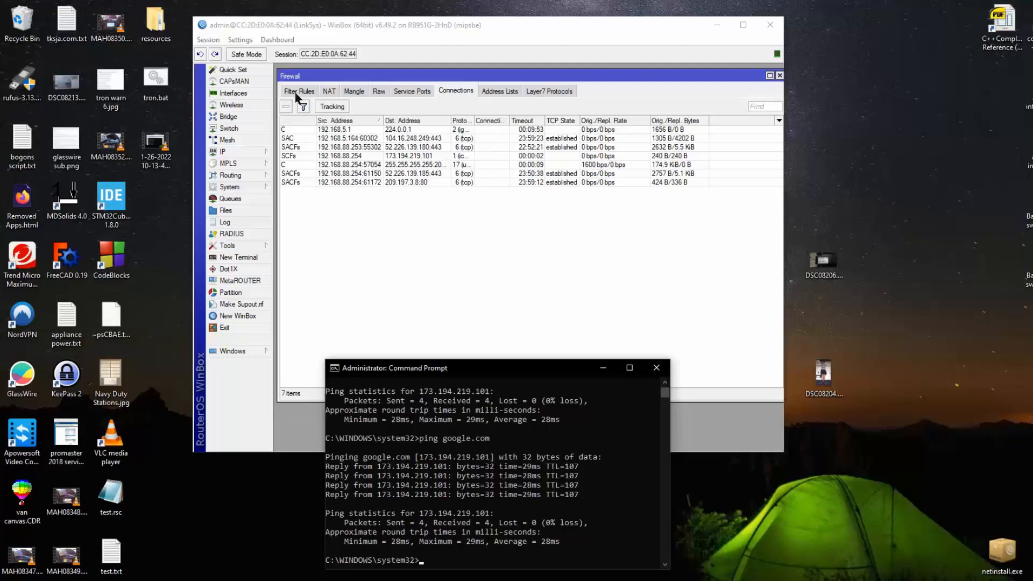
pyautogui.click(299, 91)
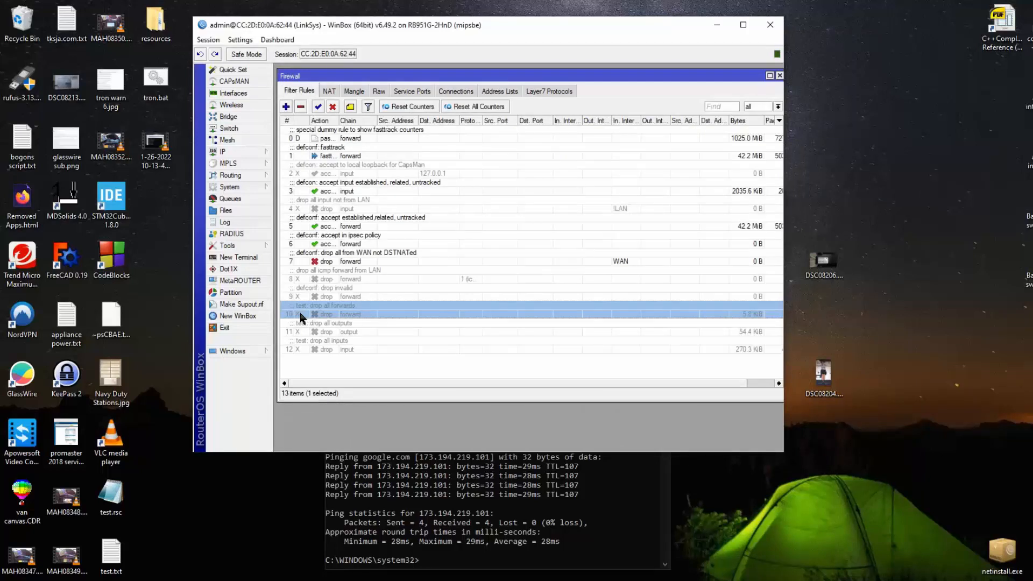
pyautogui.moveTo(297, 328)
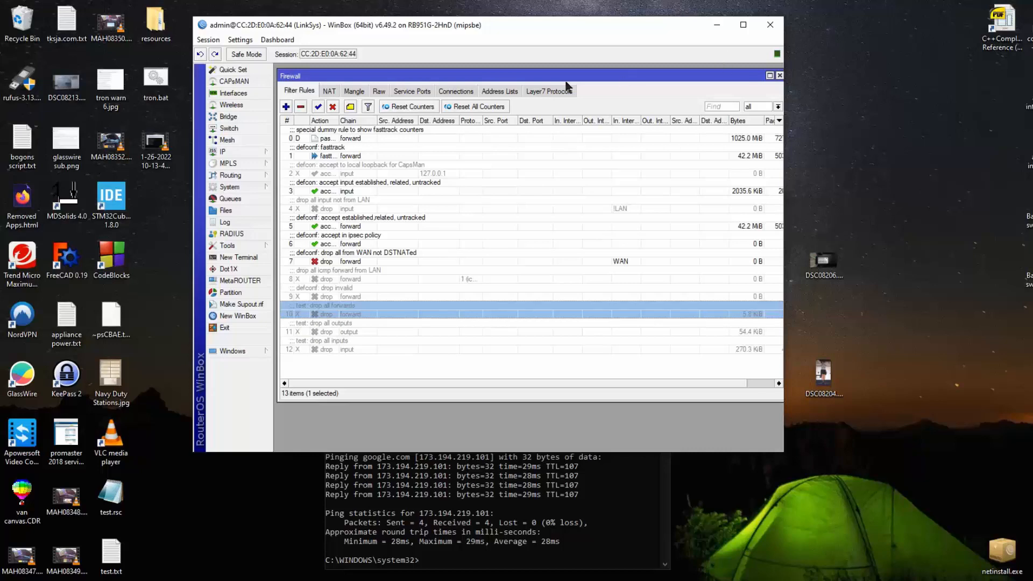
pyautogui.click(455, 91)
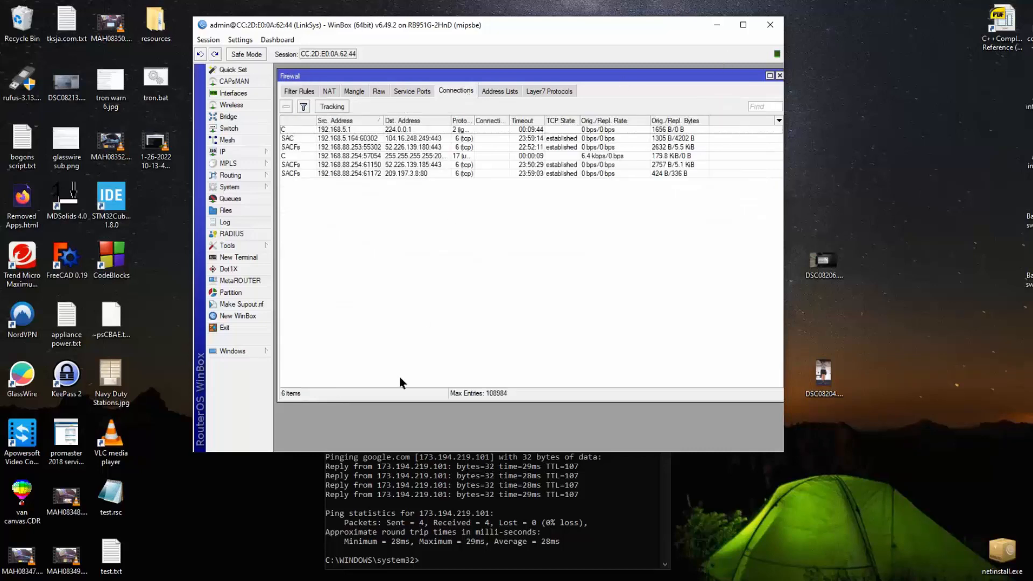
pyautogui.moveTo(446, 437)
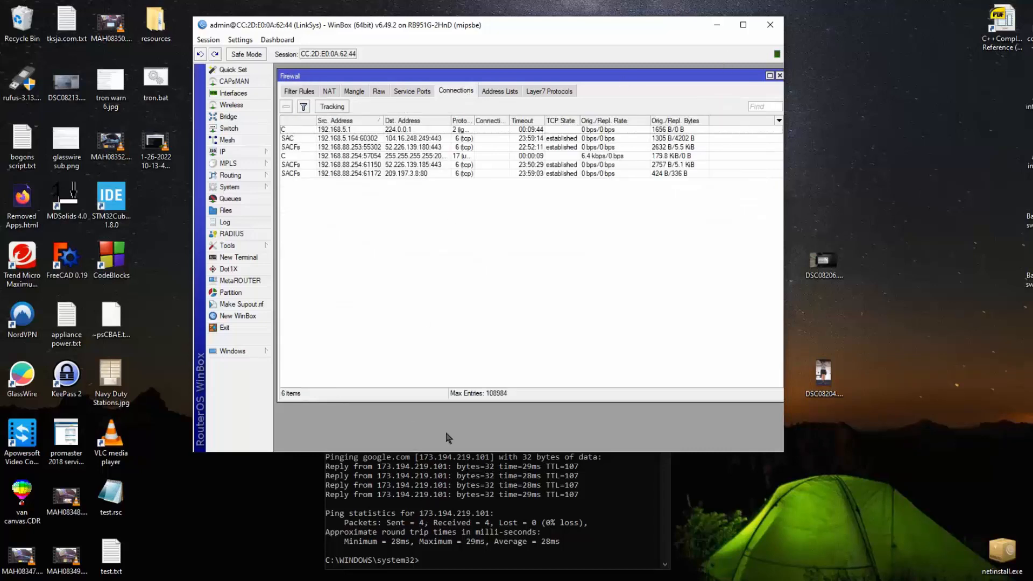
pyautogui.click(298, 91)
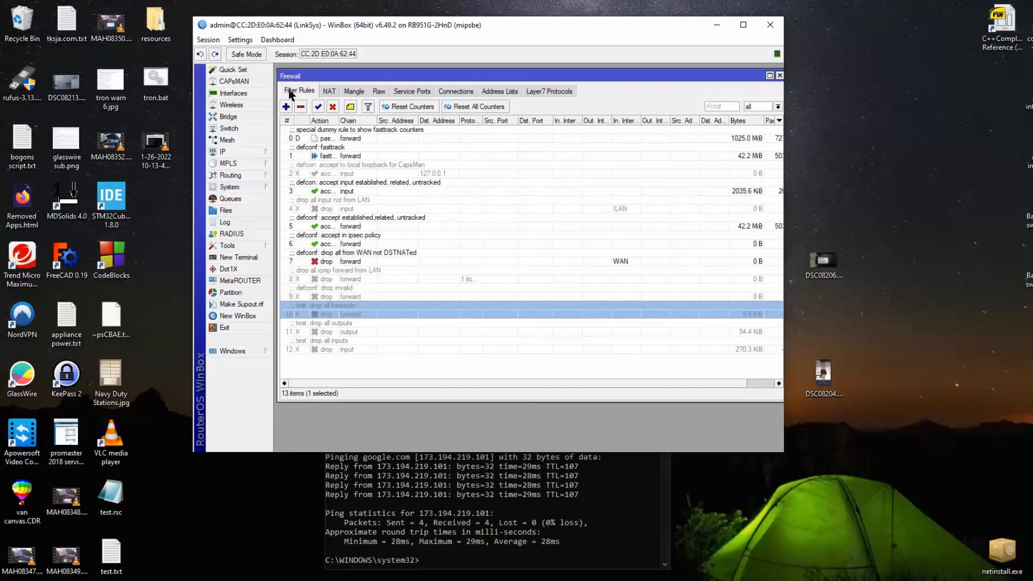
pyautogui.moveTo(356, 192)
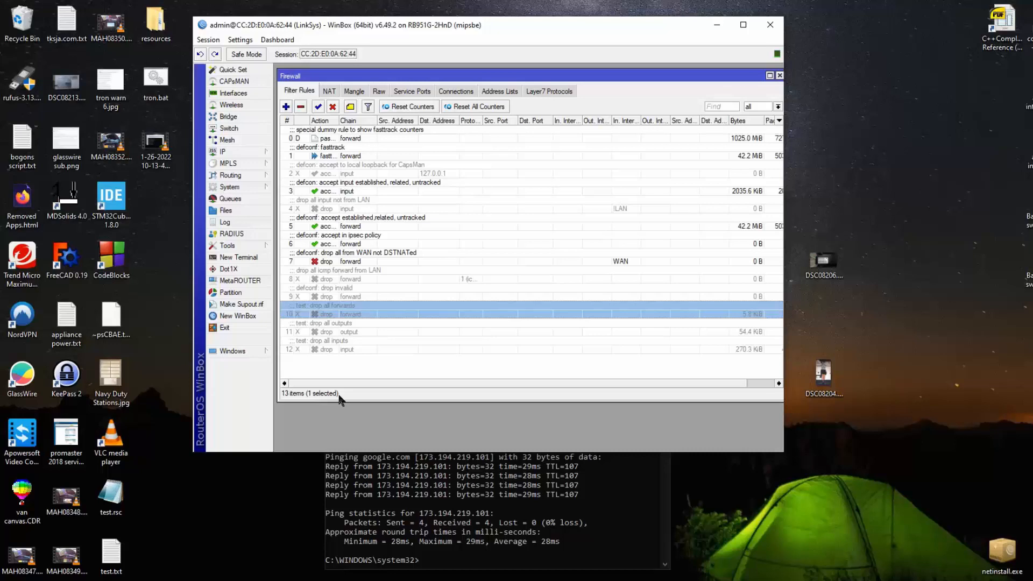
pyautogui.moveTo(404, 182)
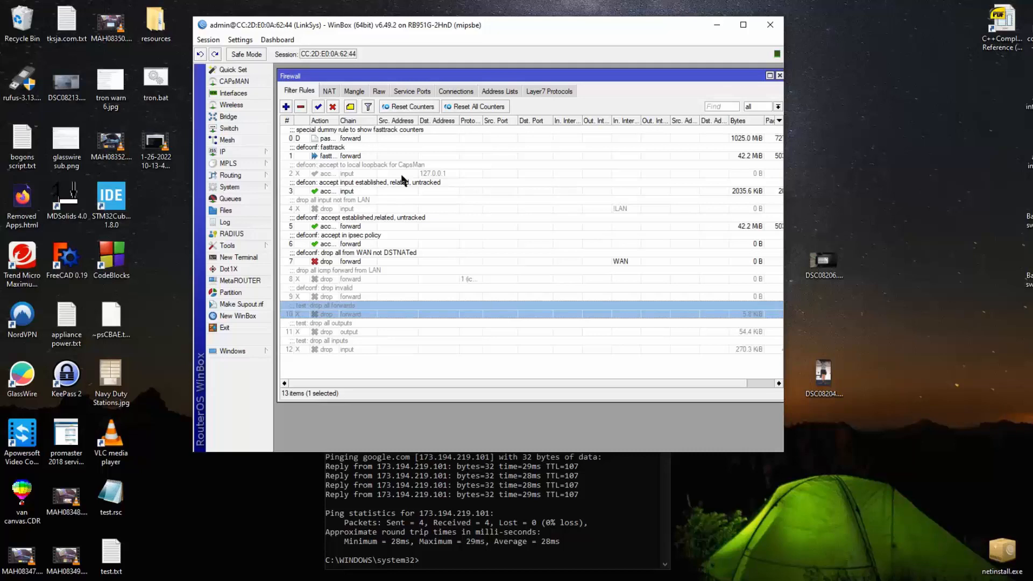
pyautogui.moveTo(754, 77)
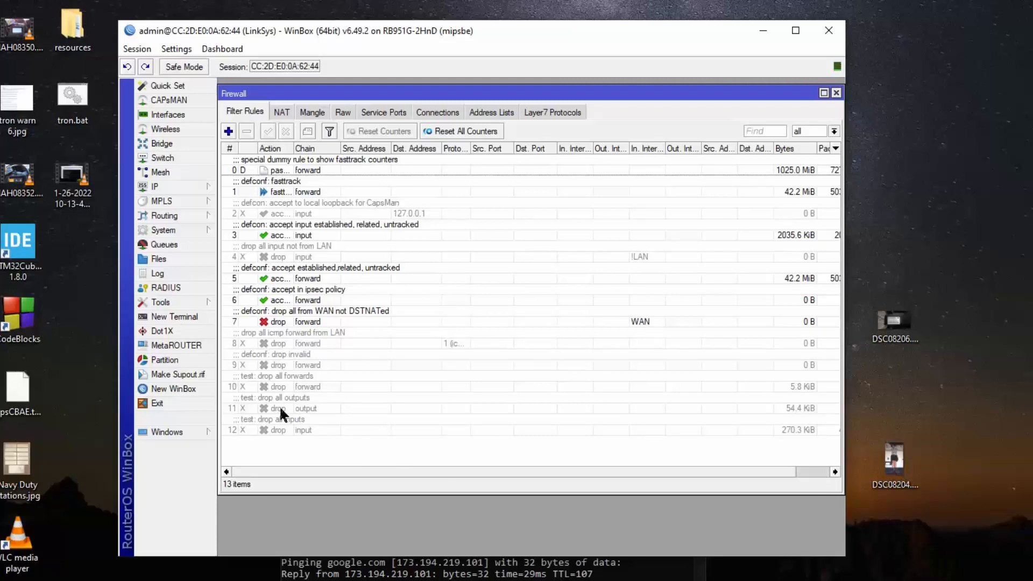
pyautogui.moveTo(258, 224)
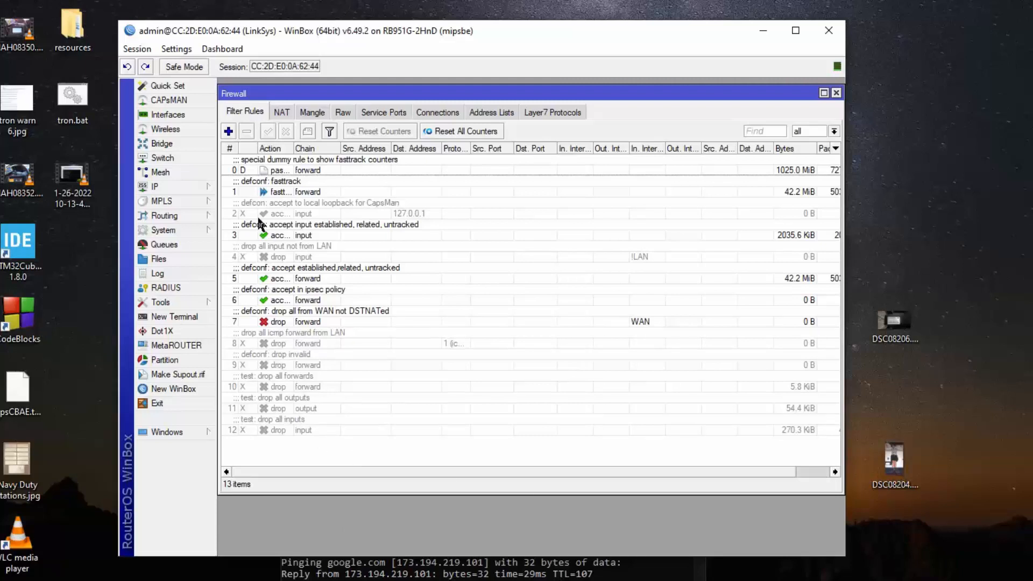
pyautogui.moveTo(277, 293)
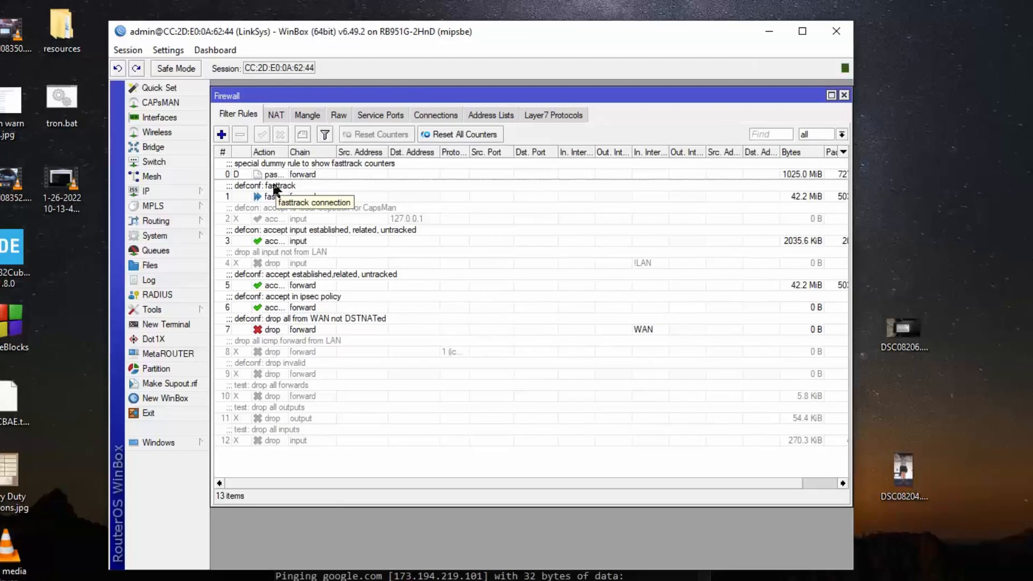
pyautogui.moveTo(435, 115)
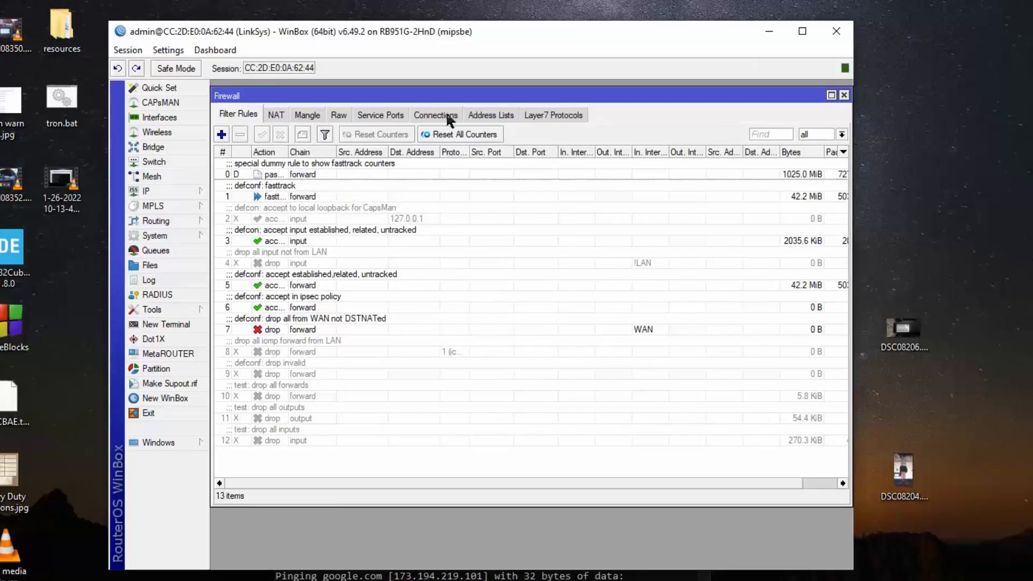
pyautogui.click(434, 114)
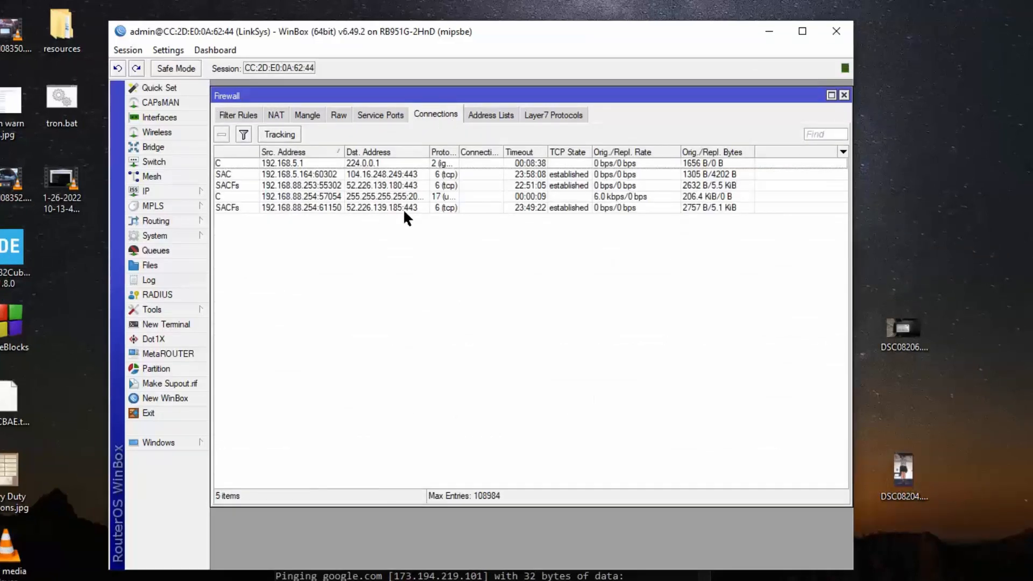
pyautogui.moveTo(385, 186)
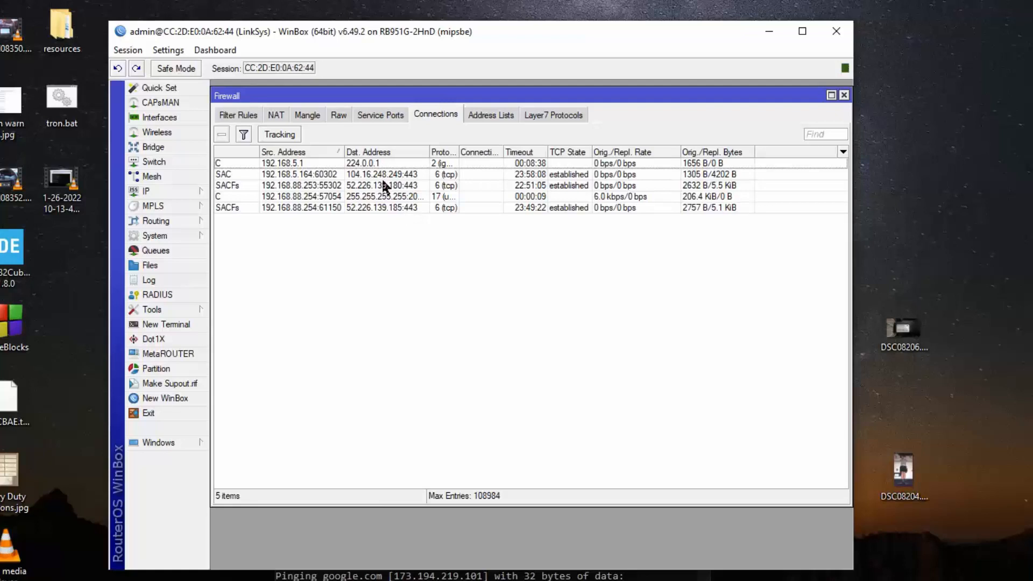
pyautogui.moveTo(836, 32)
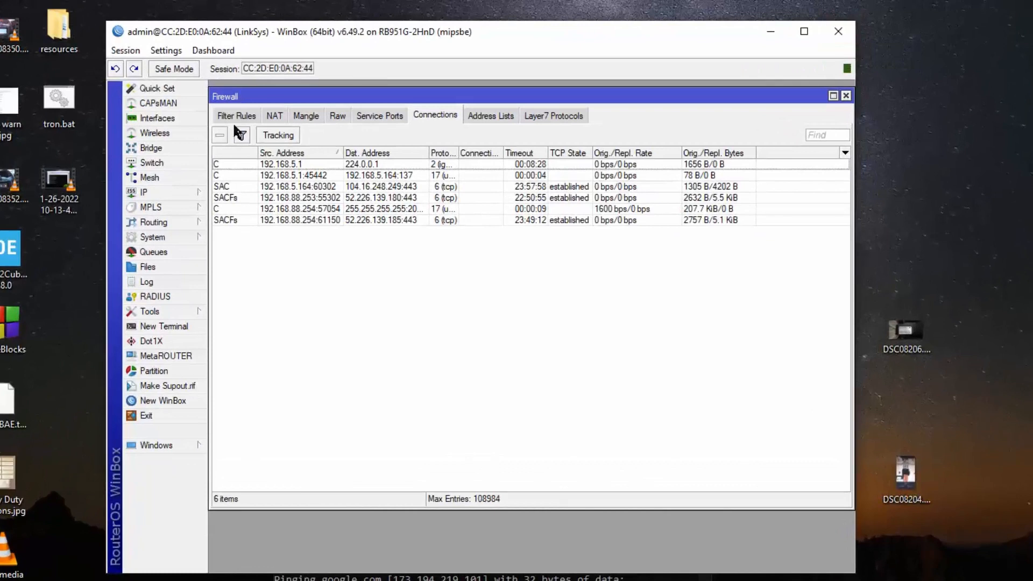
pyautogui.click(235, 115)
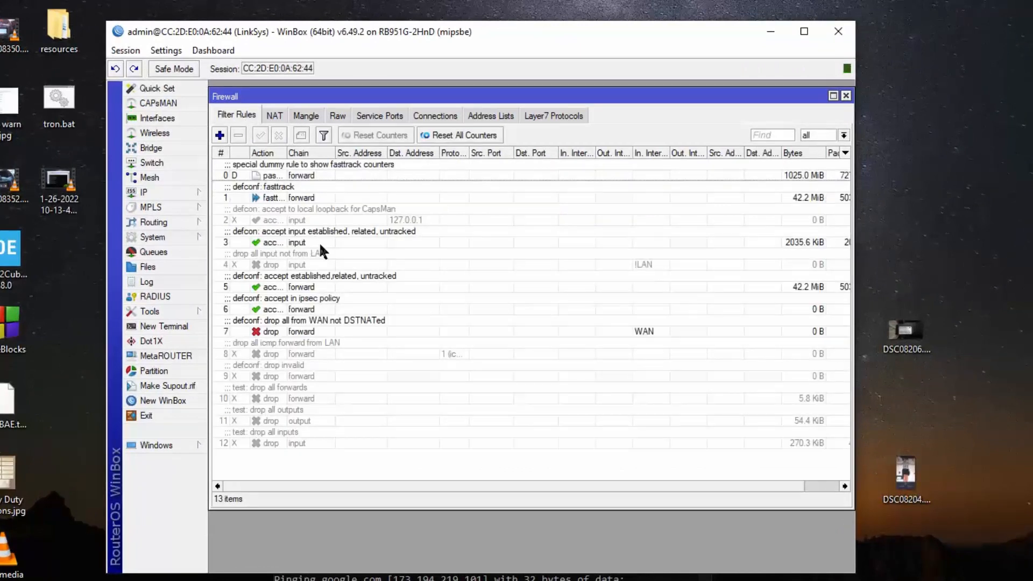
pyautogui.moveTo(610, 253)
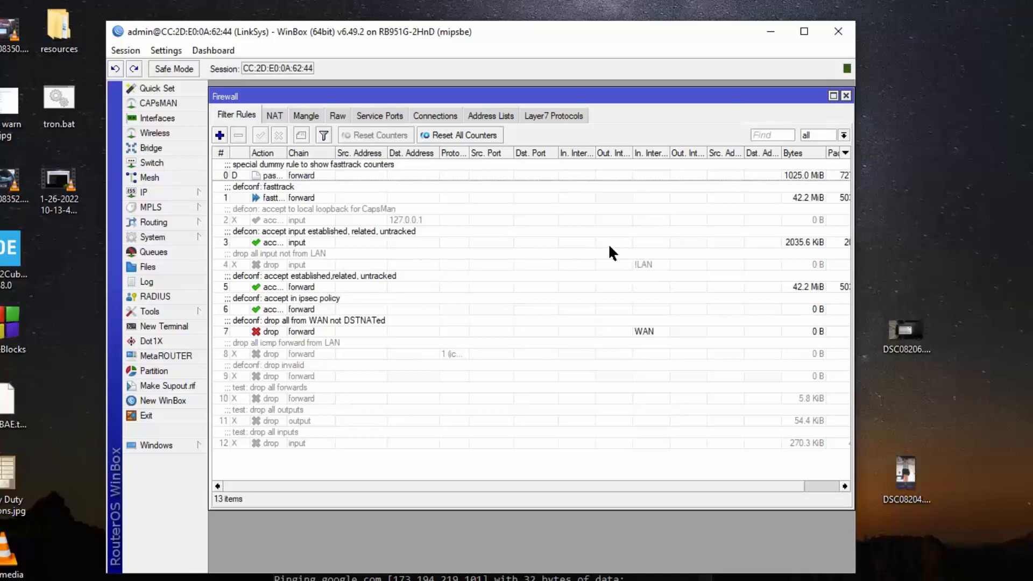
pyautogui.moveTo(356, 249)
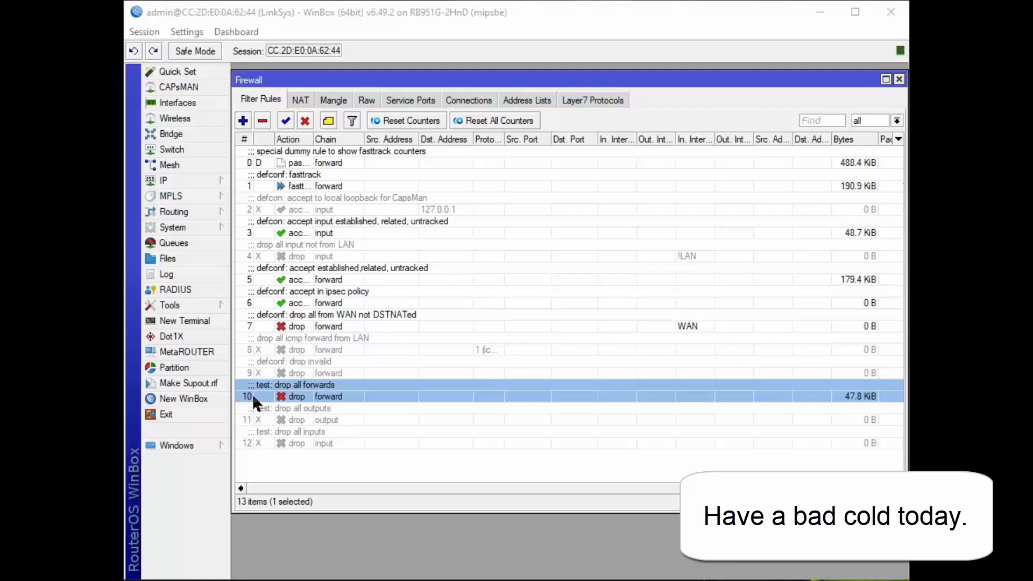
pyautogui.moveTo(316, 403)
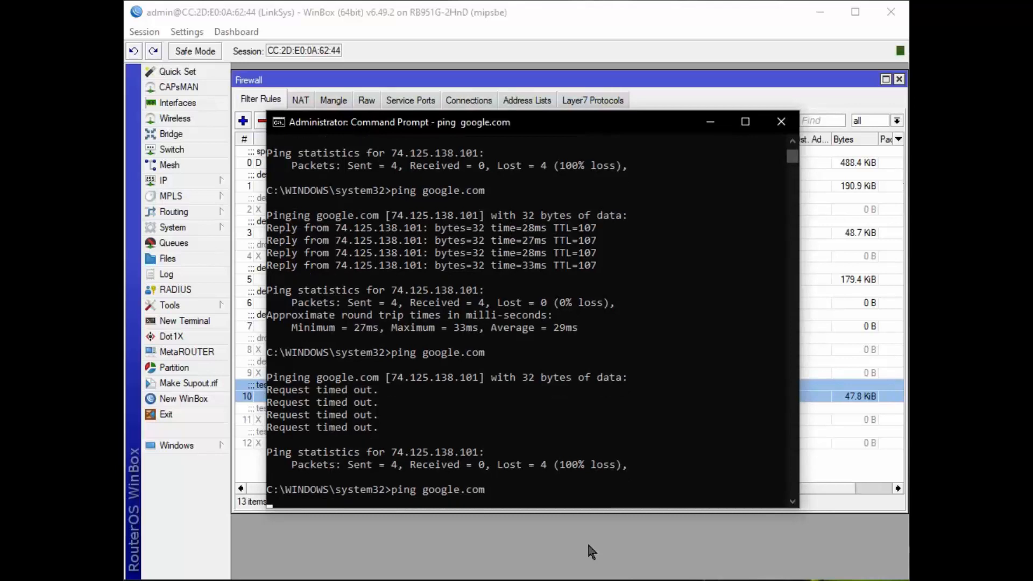
# Disable the 'test: drop all forwards' filter rule (rule 10) and confirm google.com pings reply
pyautogui.scroll(-3)
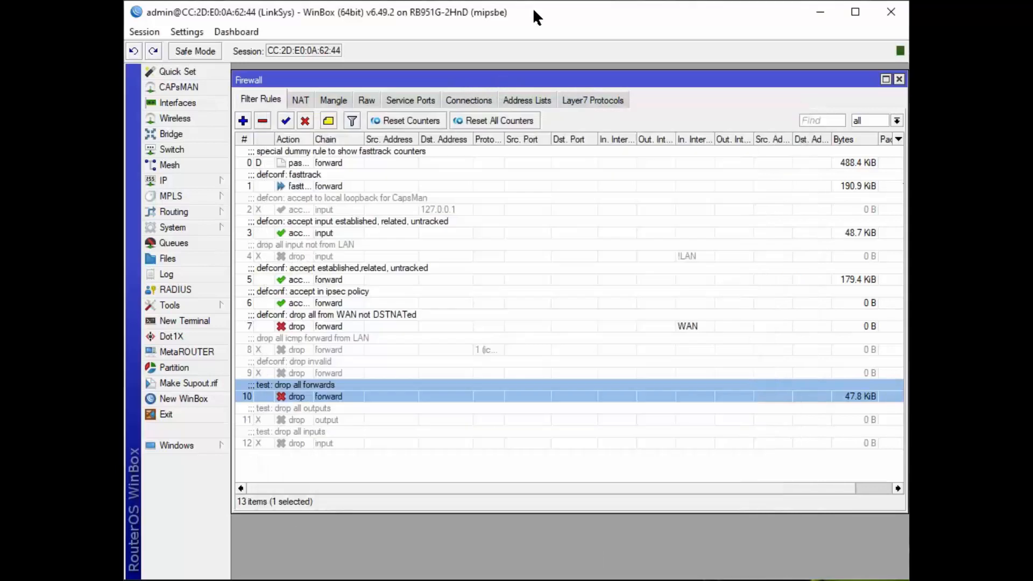
pyautogui.moveTo(268, 402)
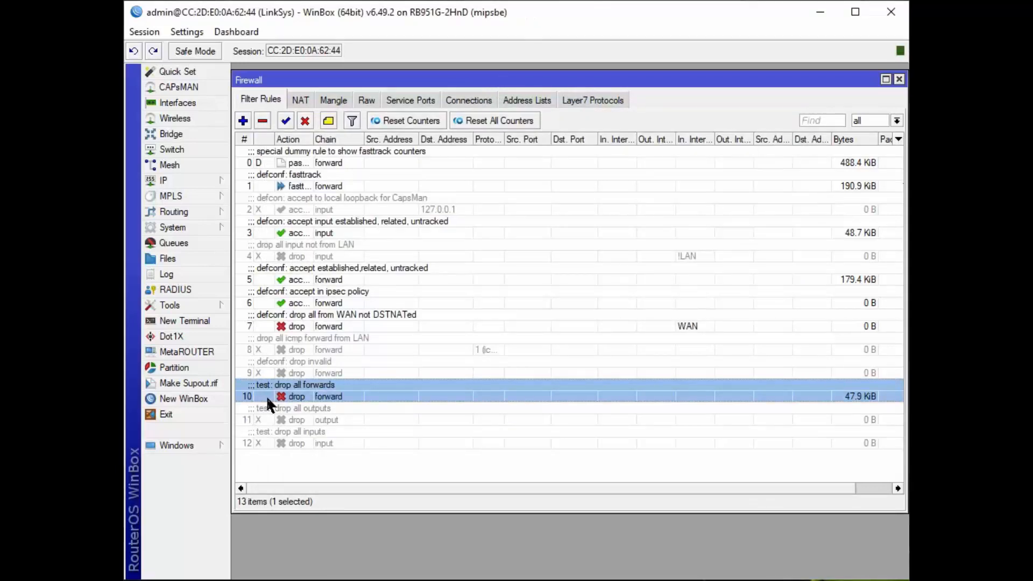
pyautogui.moveTo(297, 133)
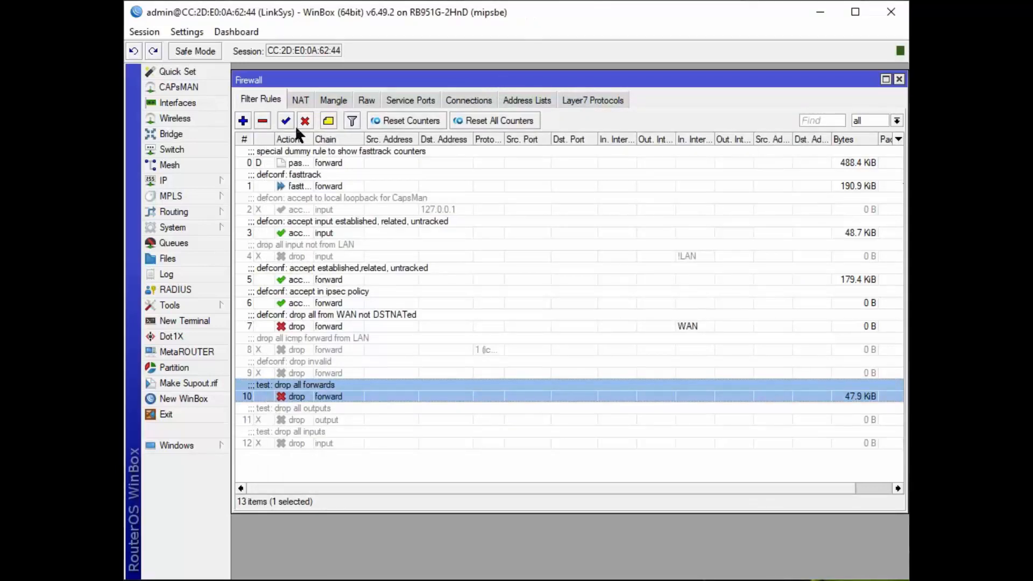
pyautogui.click(305, 121)
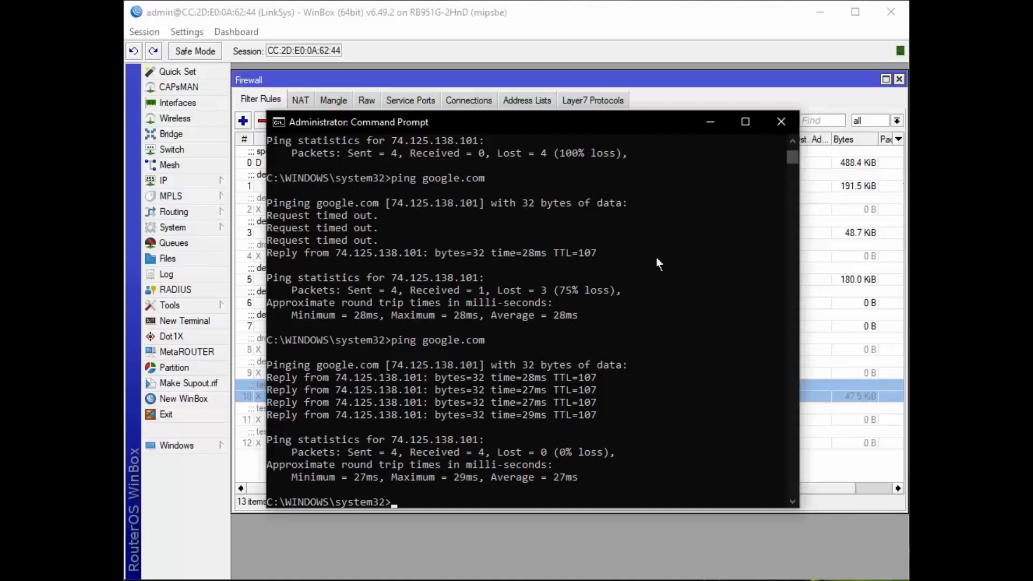
pyautogui.click(781, 121)
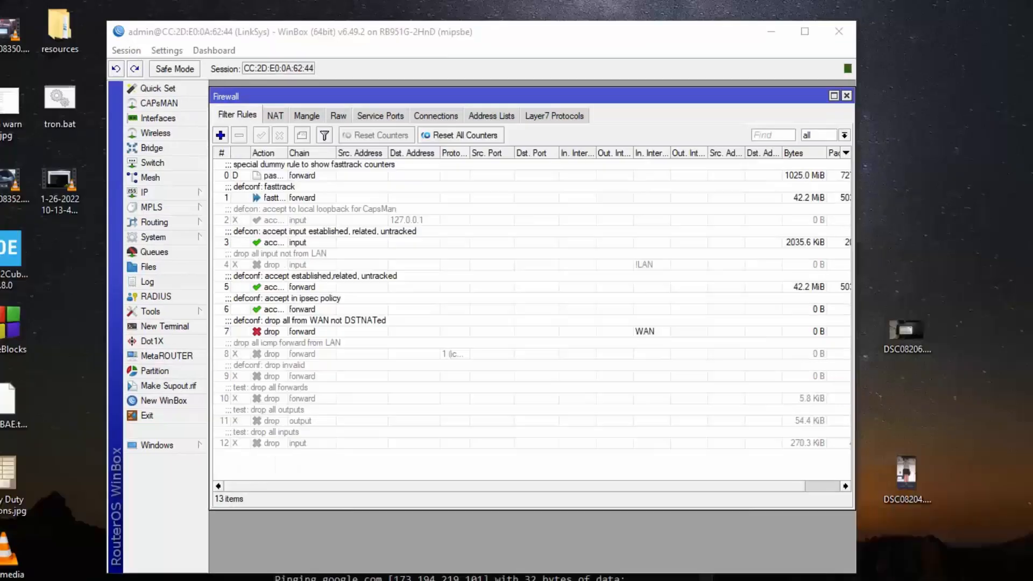
pyautogui.moveTo(491, 542)
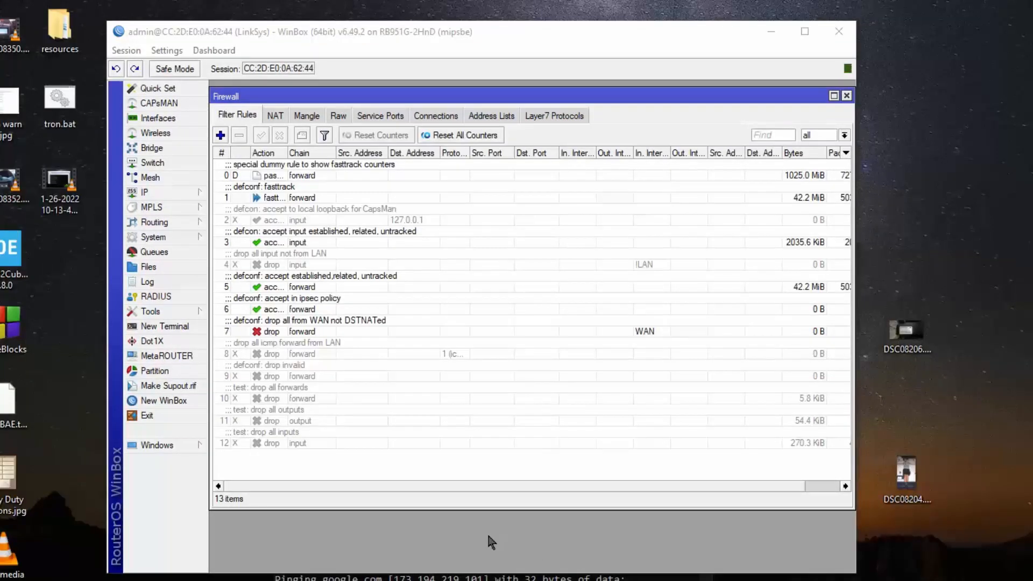
pyautogui.moveTo(241, 454)
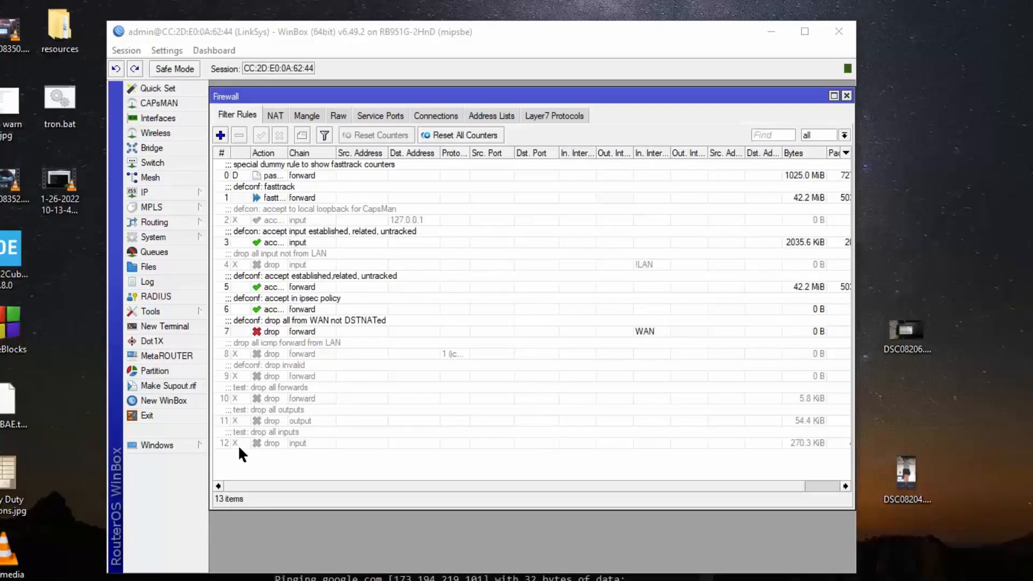
pyautogui.moveTo(282, 451)
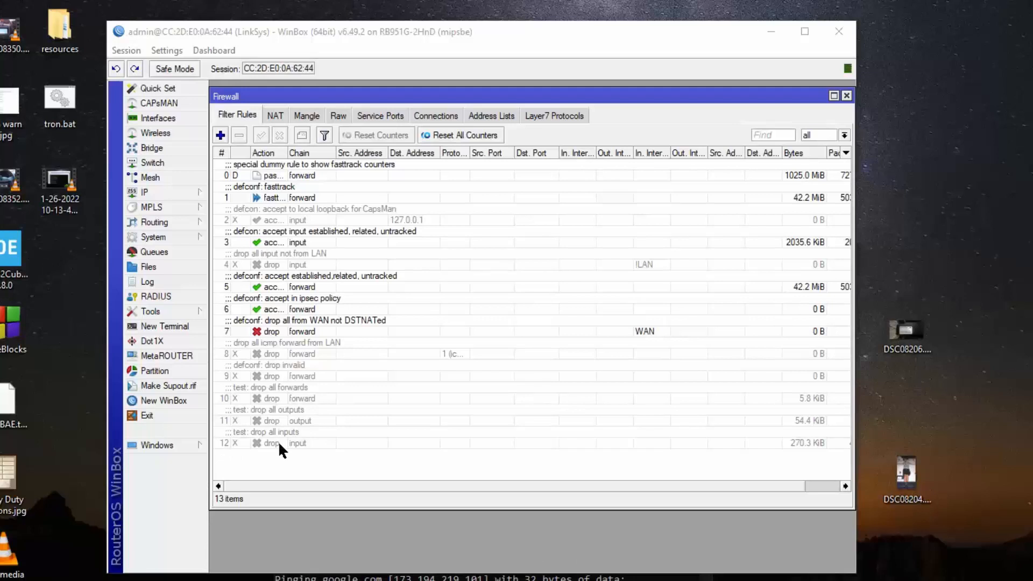
pyautogui.moveTo(282, 436)
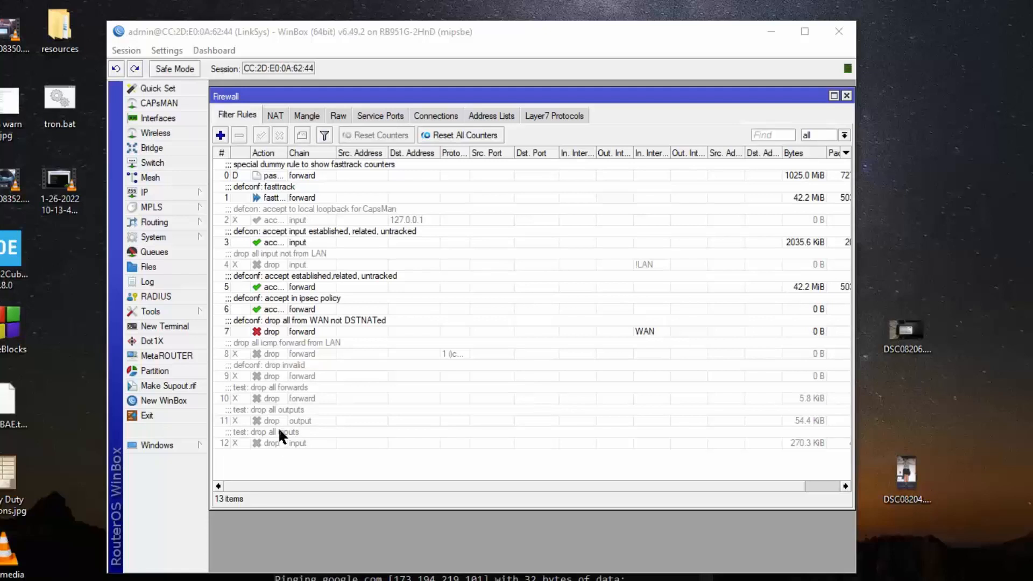
pyautogui.moveTo(277, 426)
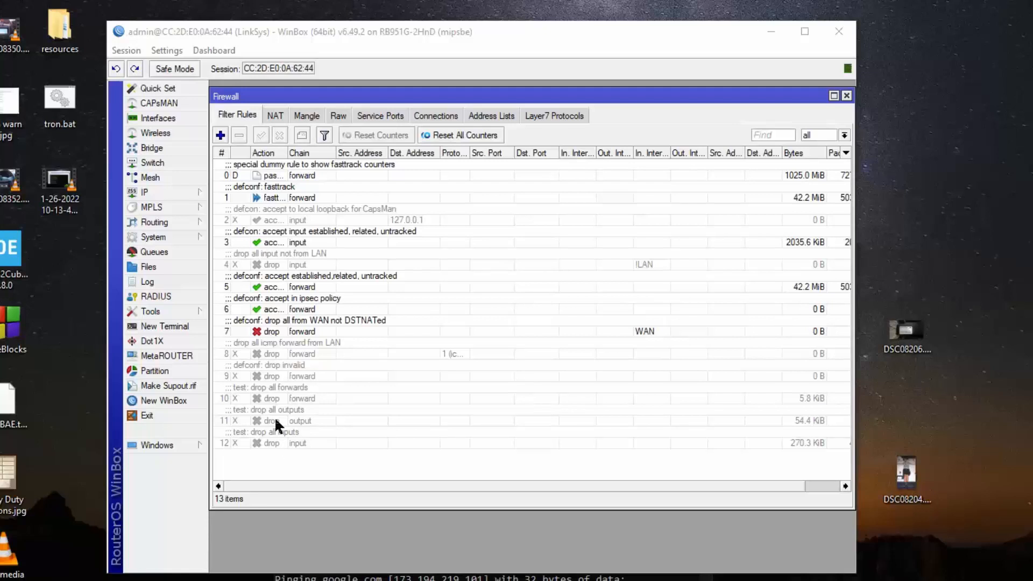